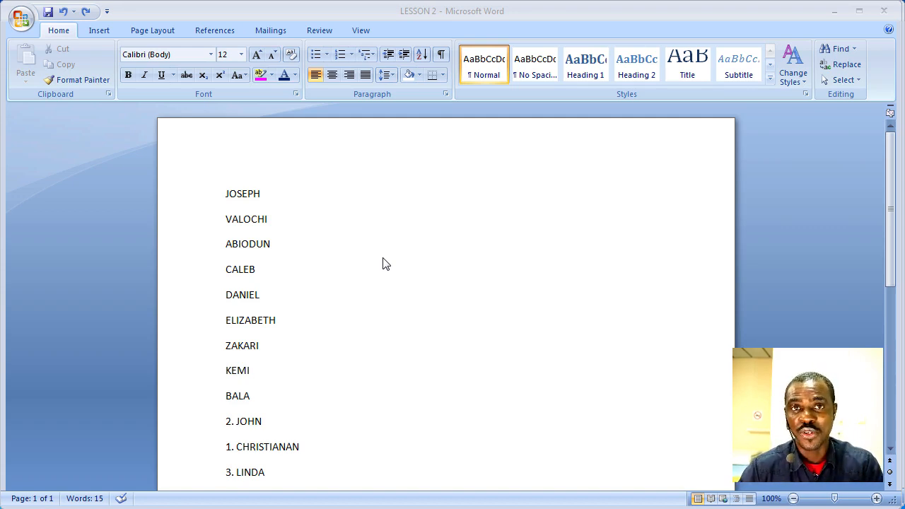
{"action": "mouse_move", "coordinate": [217, 234]}
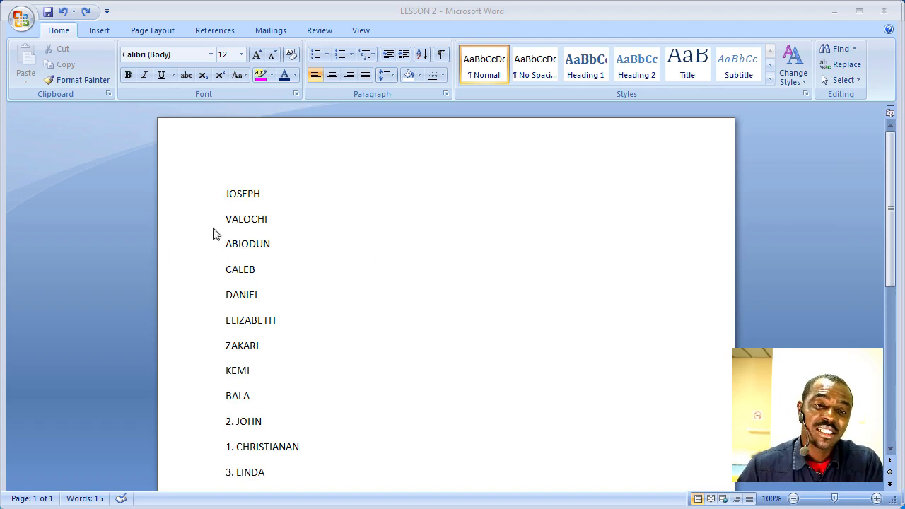
{"action": "mouse_move", "coordinate": [279, 419]}
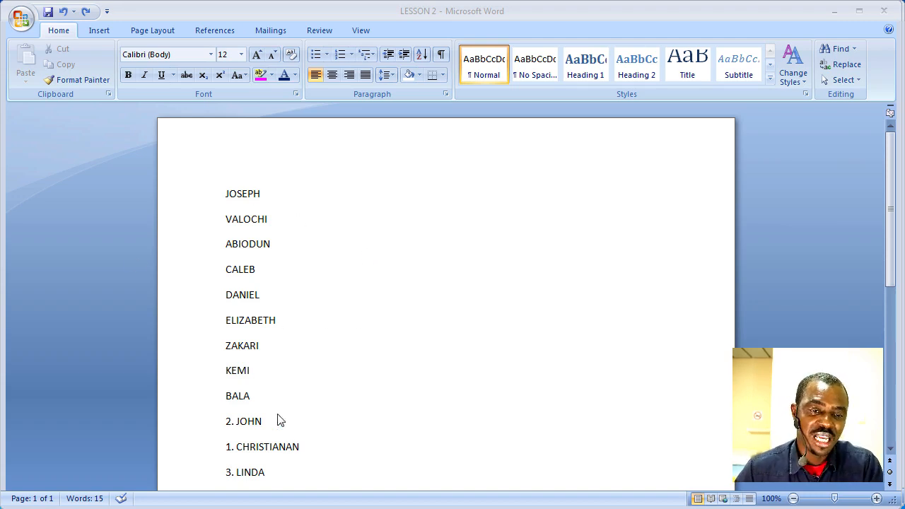
{"action": "mouse_move", "coordinate": [194, 305]}
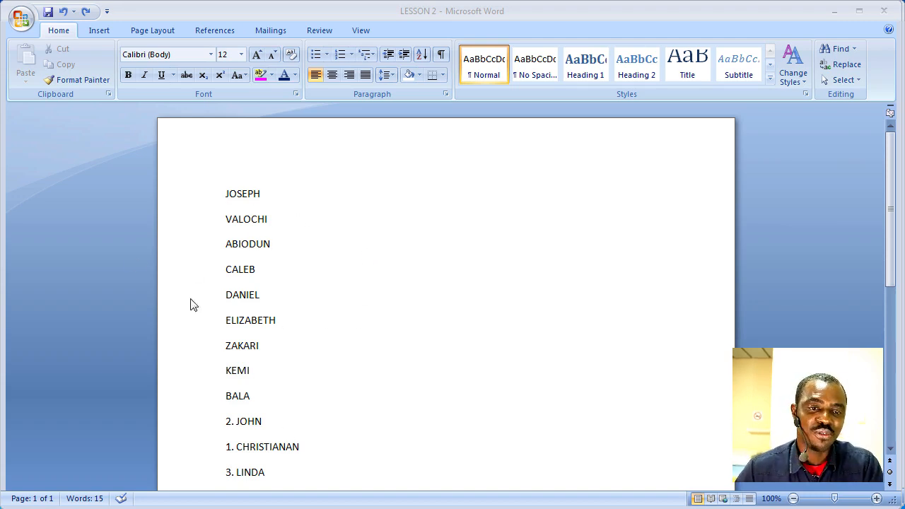
{"action": "mouse_move", "coordinate": [418, 230]}
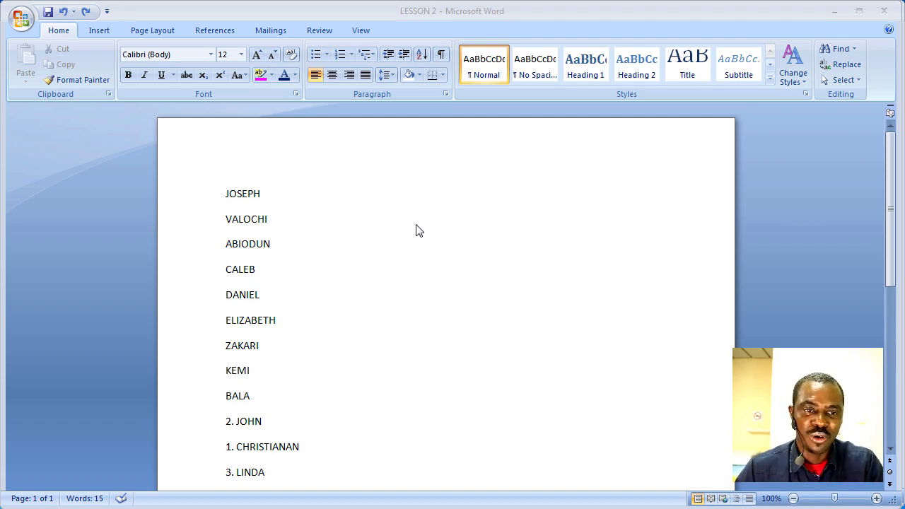
{"action": "mouse_move", "coordinate": [311, 356]}
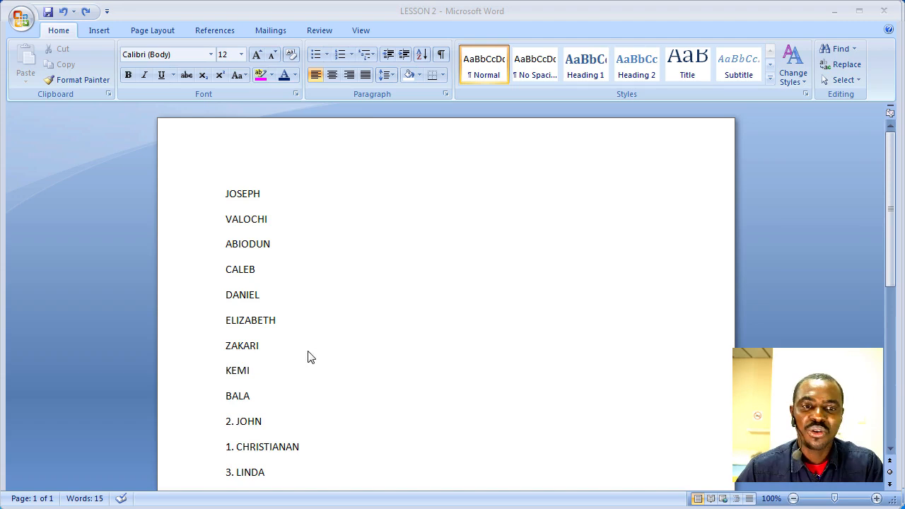
{"action": "mouse_move", "coordinate": [307, 322]}
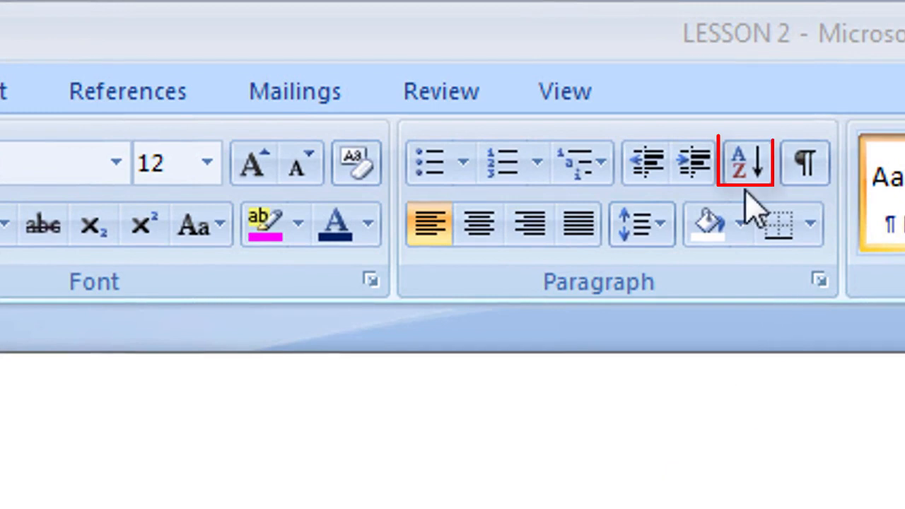
{"action": "mouse_move", "coordinate": [784, 397]}
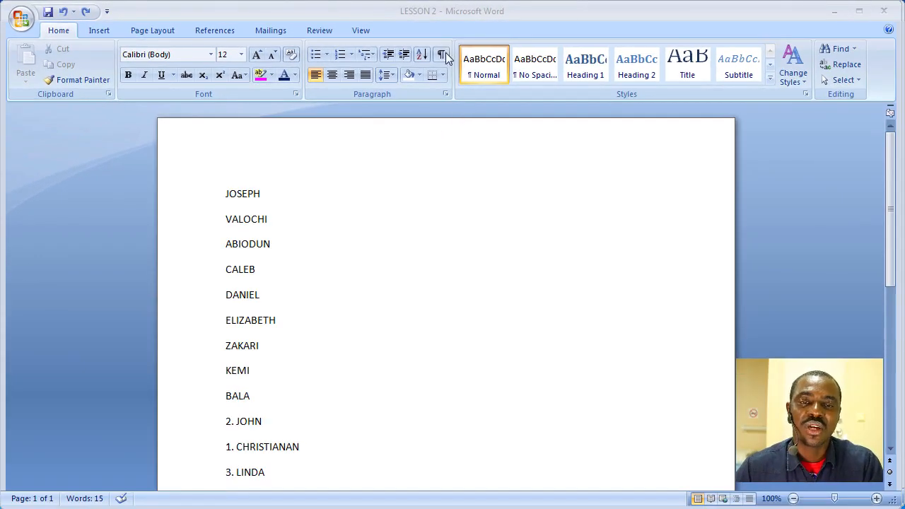
{"action": "mouse_move", "coordinate": [436, 210]}
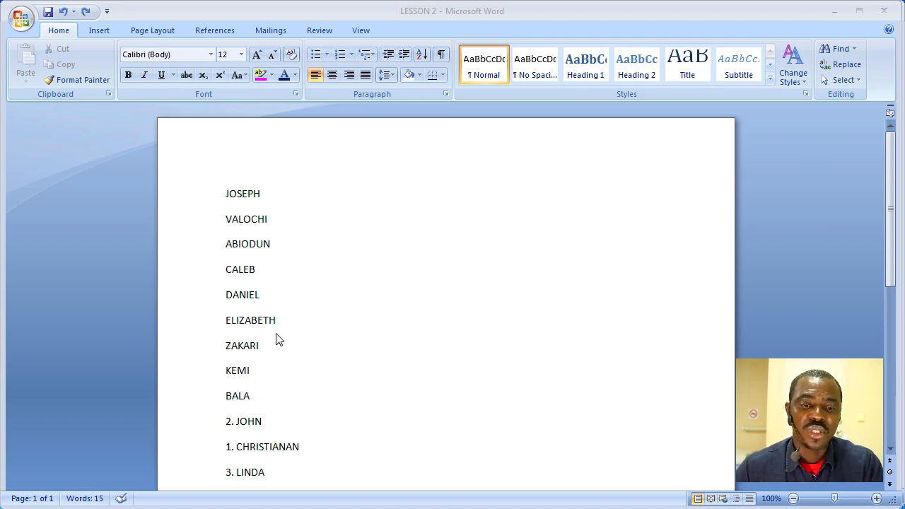
{"action": "mouse_move", "coordinate": [255, 377]}
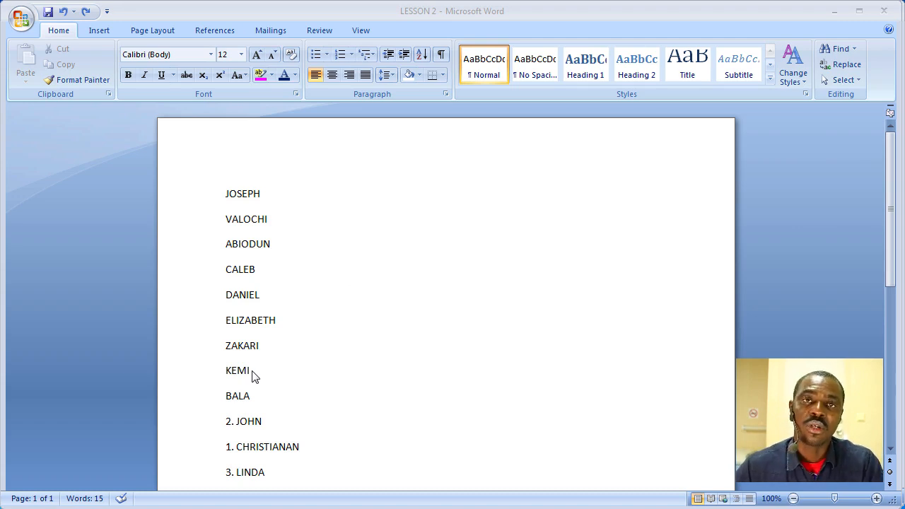
{"action": "mouse_move", "coordinate": [264, 190]}
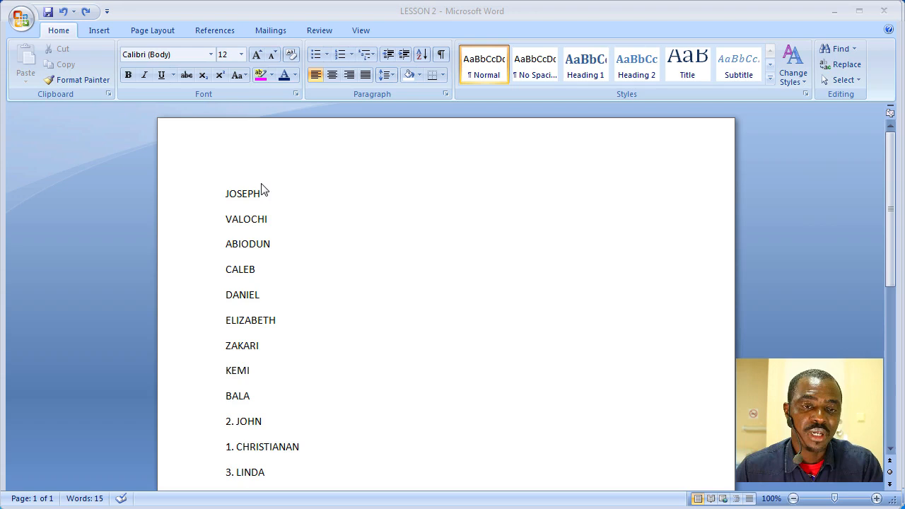
{"action": "mouse_move", "coordinate": [239, 216]}
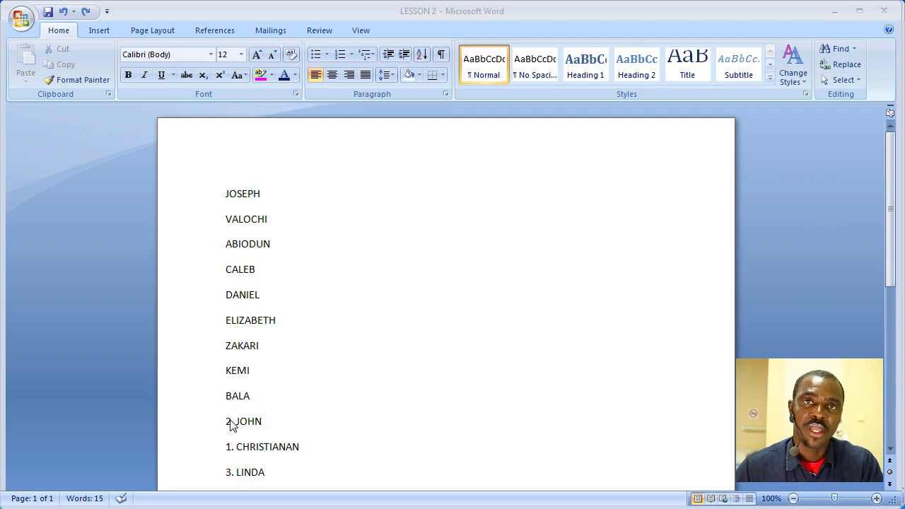
{"action": "mouse_move", "coordinate": [283, 364]}
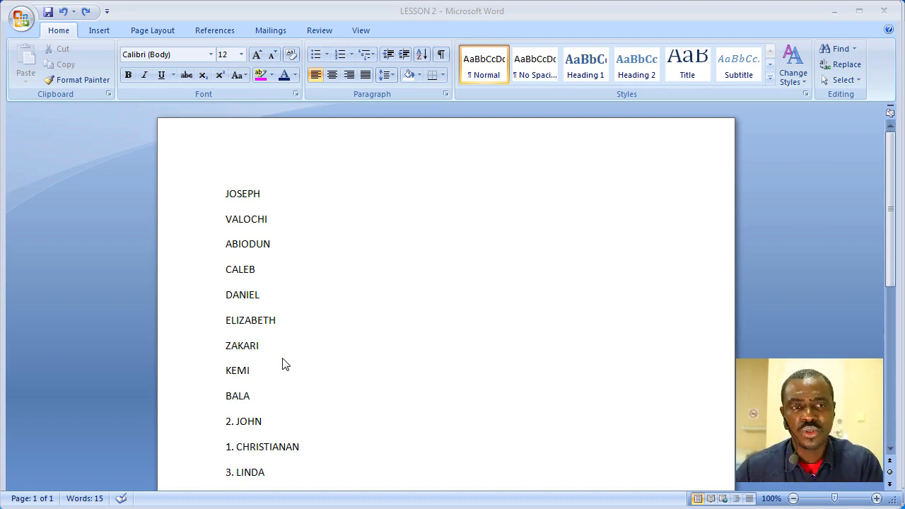
- Open the Word Options dialog from the Office button menu
{"action": "left_click", "coordinate": [21, 19]}
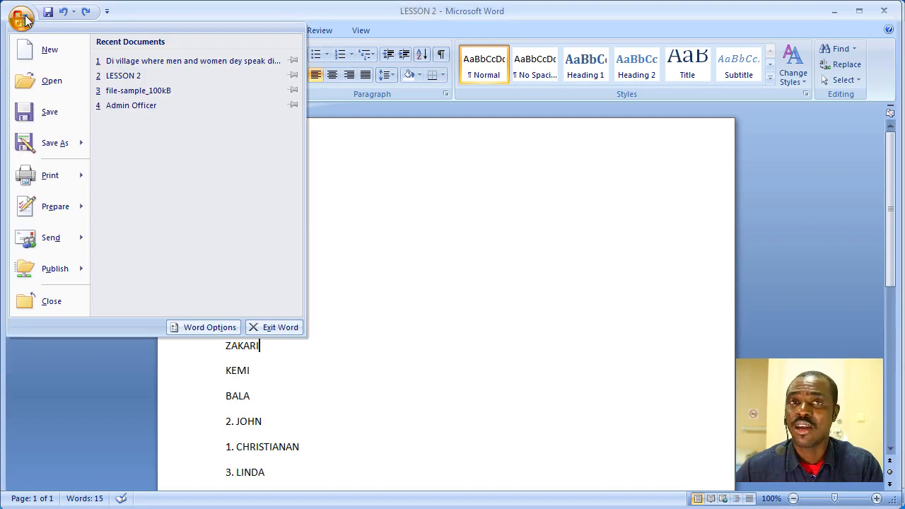
{"action": "mouse_move", "coordinate": [209, 327]}
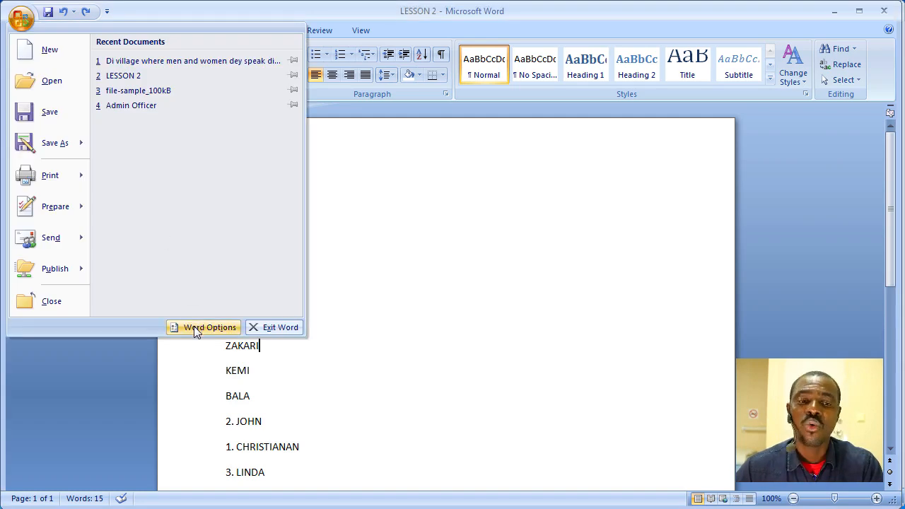
{"action": "left_click", "coordinate": [203, 328]}
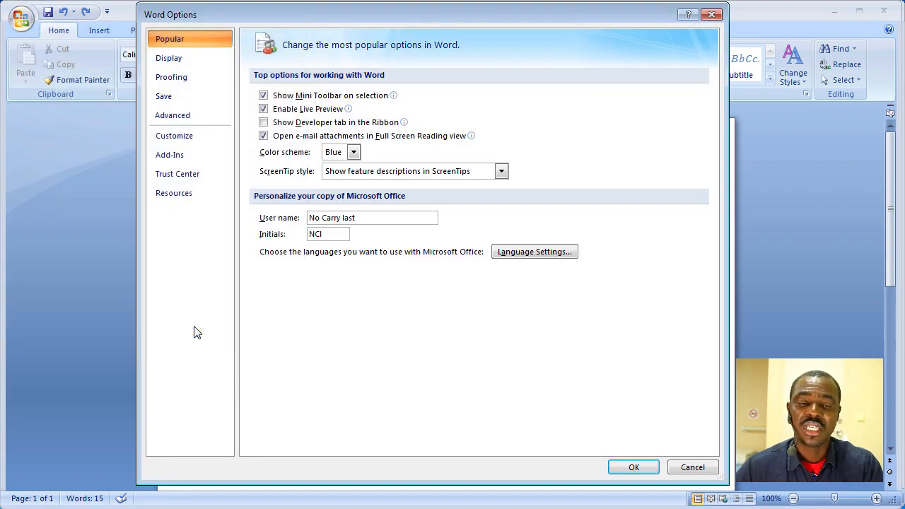
{"action": "mouse_move", "coordinate": [493, 205]}
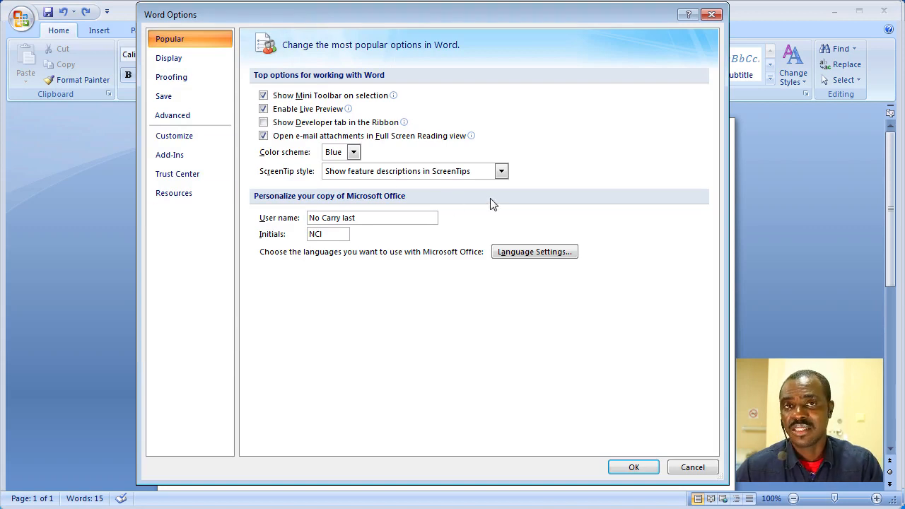
{"action": "mouse_move", "coordinate": [387, 234]}
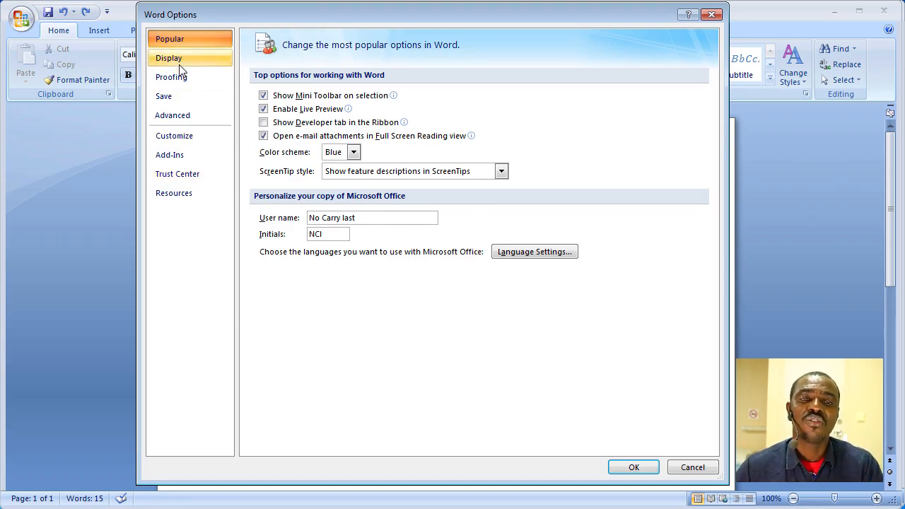
- Turn on the Display option to always show paragraph marks, and confirm with OK
{"action": "left_click", "coordinate": [169, 58]}
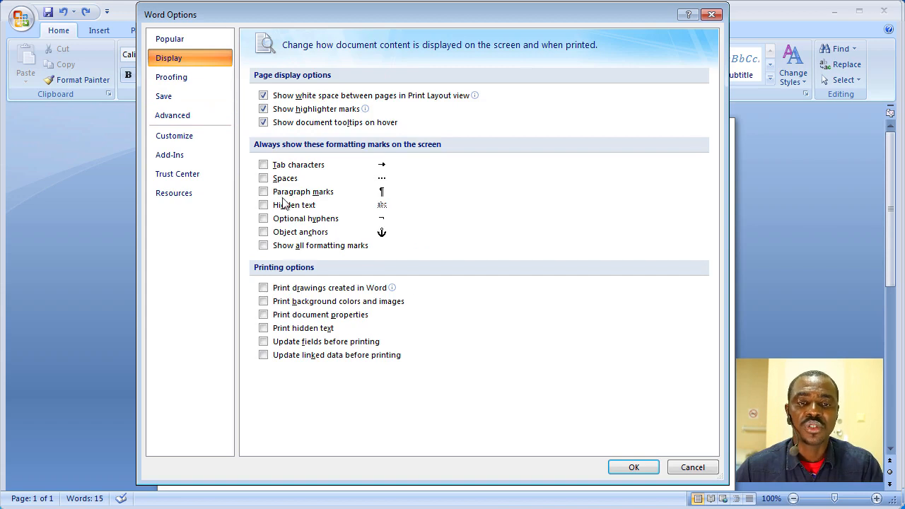
{"action": "mouse_move", "coordinate": [367, 150]}
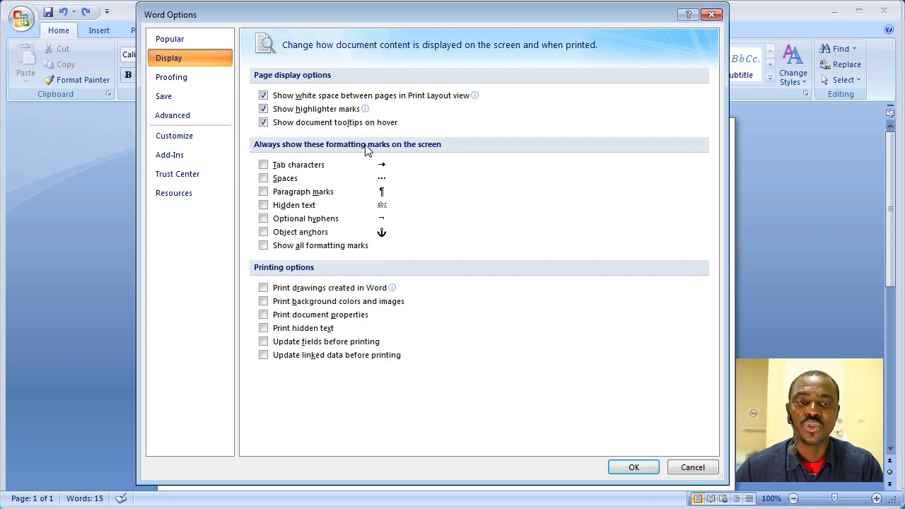
{"action": "mouse_move", "coordinate": [415, 156]}
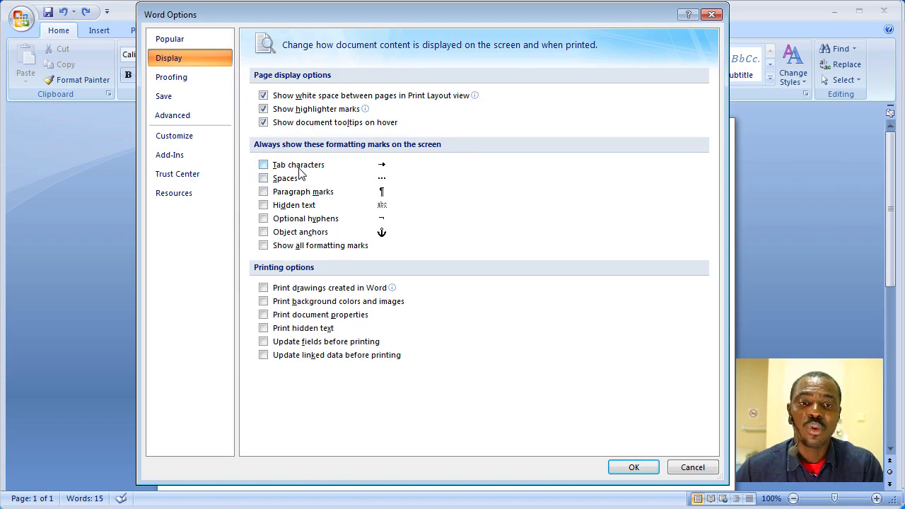
{"action": "mouse_move", "coordinate": [265, 165]}
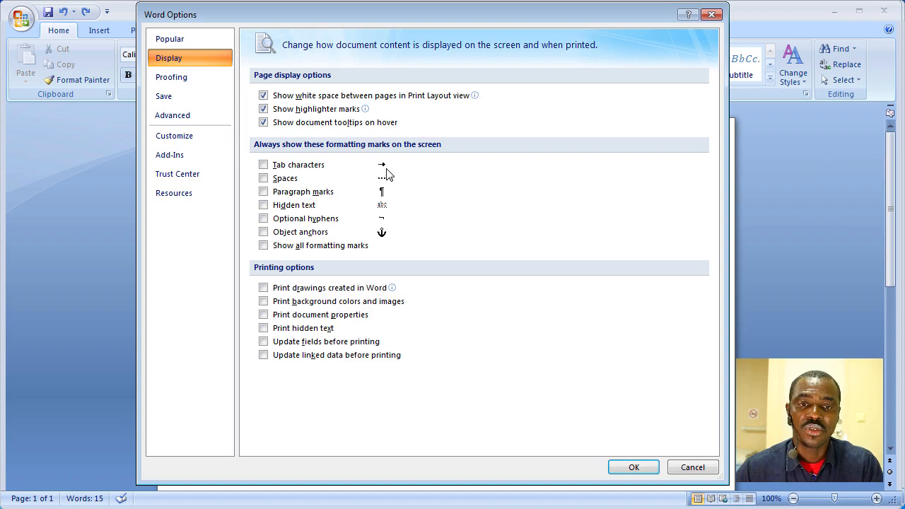
{"action": "mouse_move", "coordinate": [386, 174]}
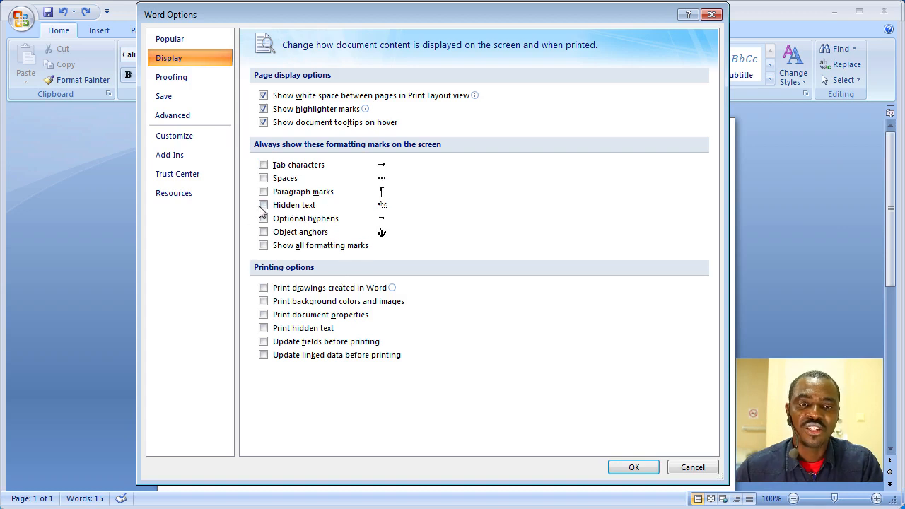
{"action": "left_click", "coordinate": [263, 191]}
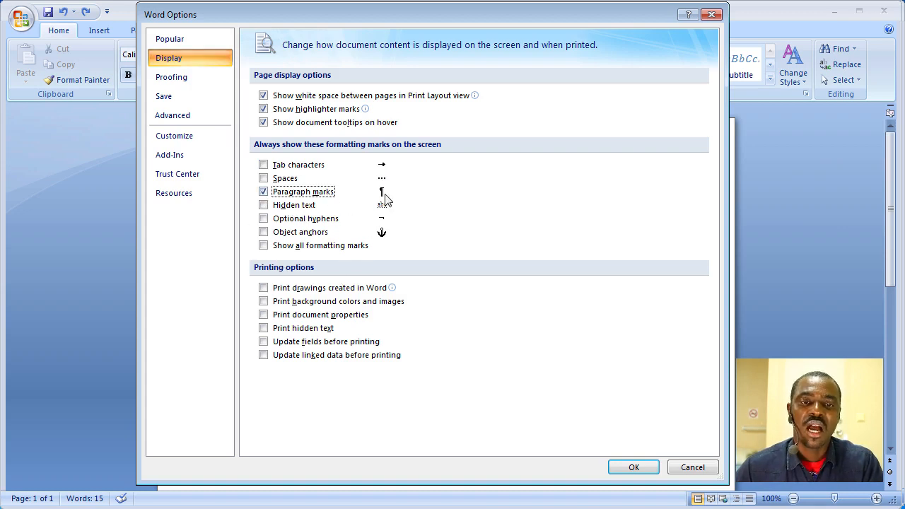
{"action": "left_click", "coordinate": [634, 467]}
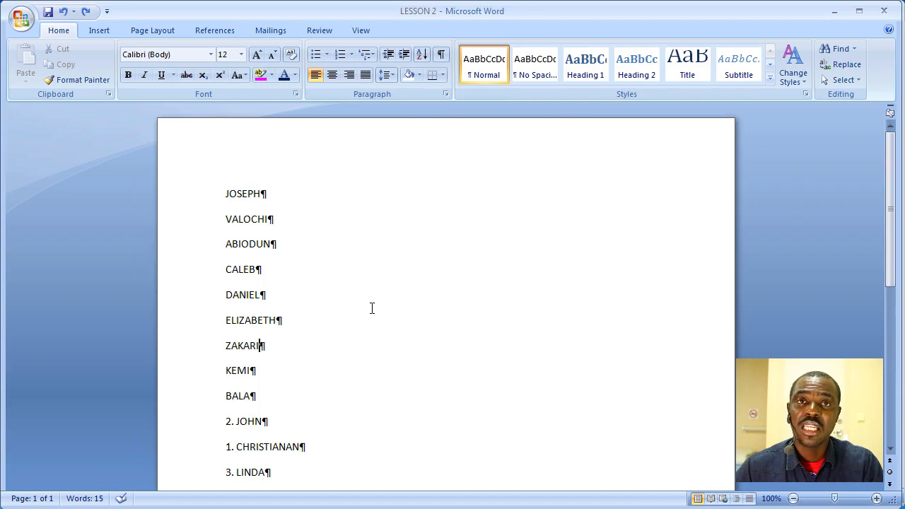
- Add a new last line reading '4. HABU' to the names list
{"action": "scroll", "scroll_direction": "up", "scroll_amount": 3}
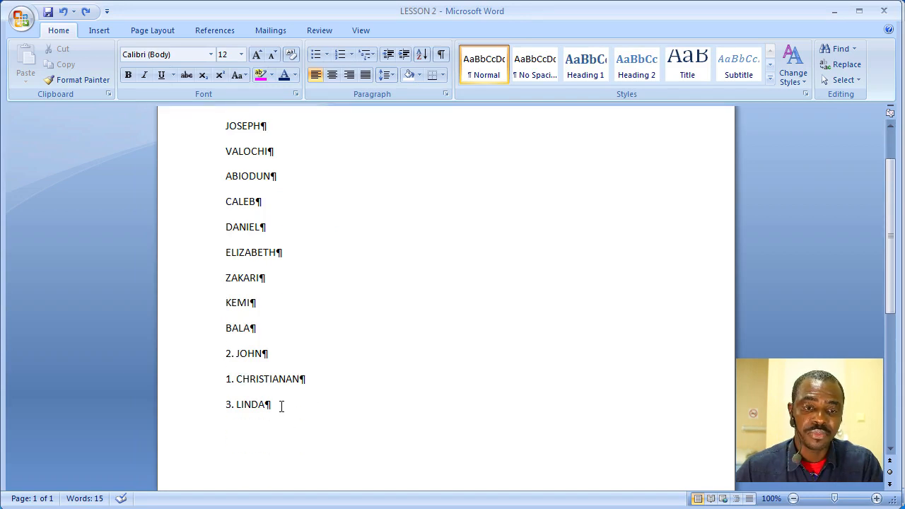
{"action": "key", "text": "enter"}
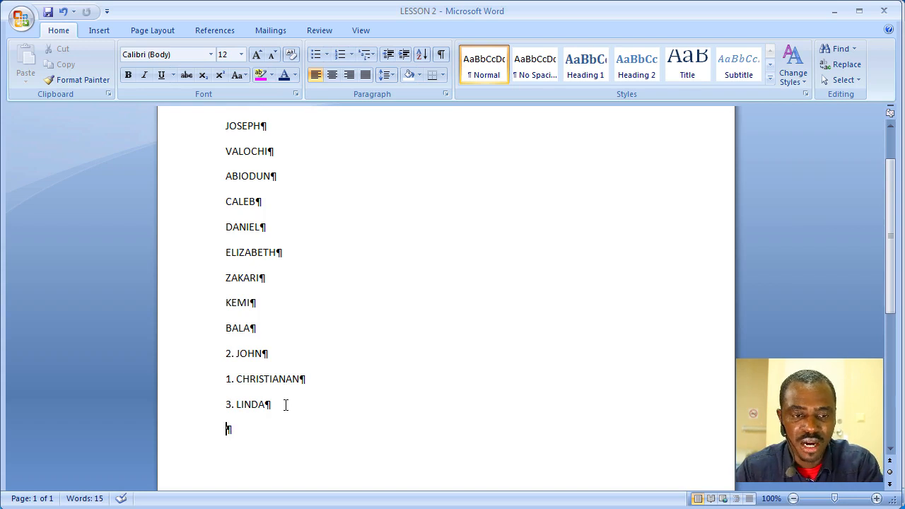
{"action": "type", "text": "4"}
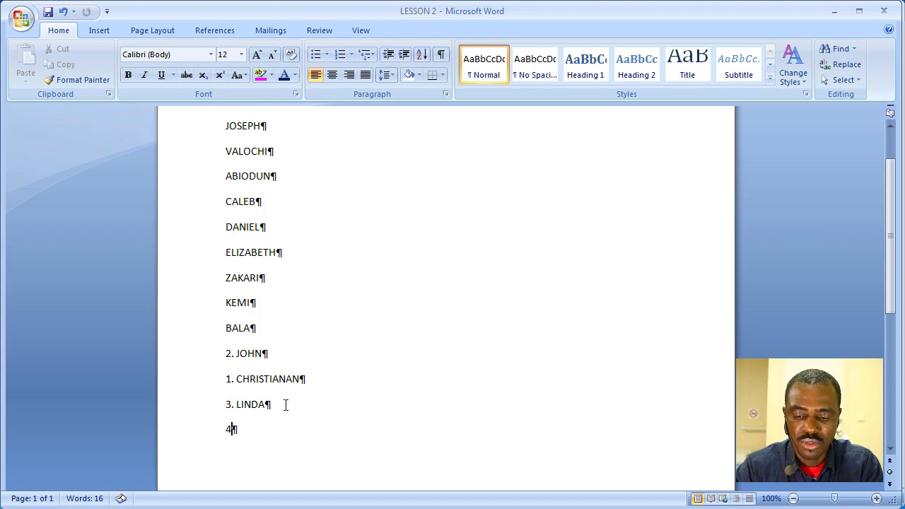
{"action": "type", "text": "."}
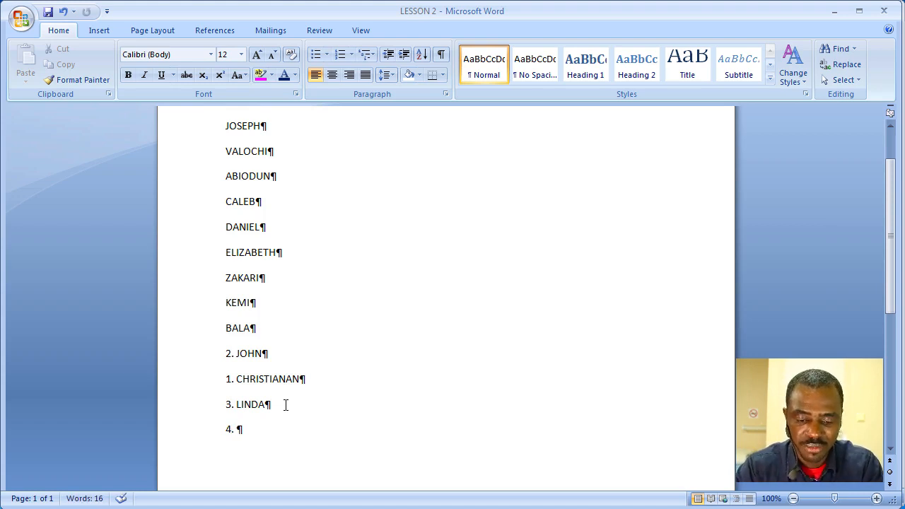
{"action": "type", "text": "HABU"}
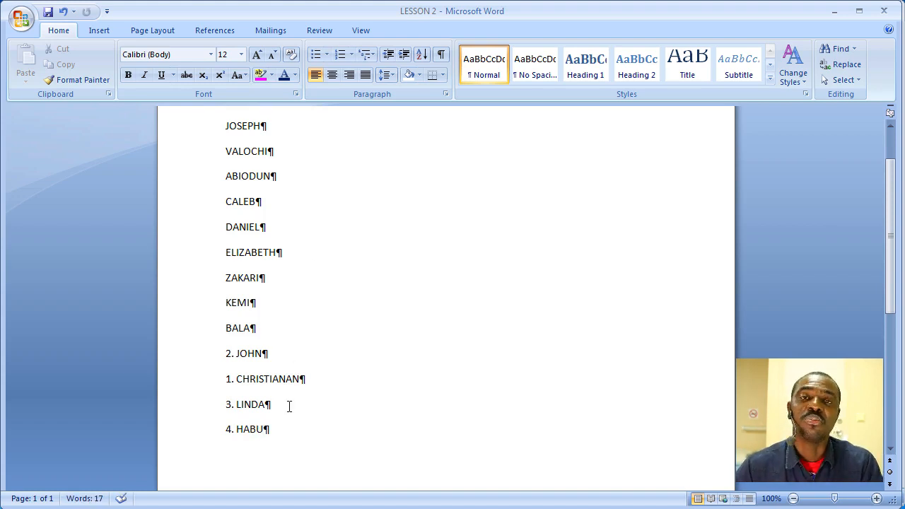
{"action": "scroll", "scroll_direction": "up", "scroll_amount": 3}
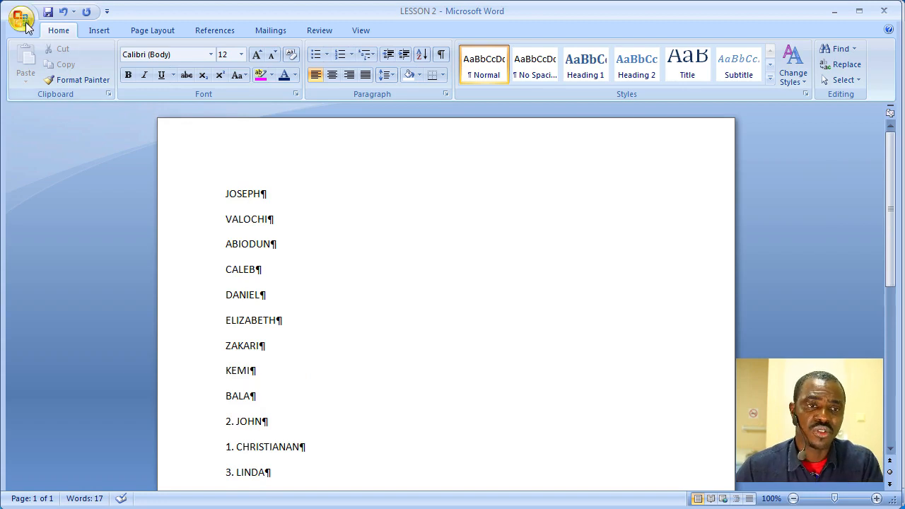
- Untick Paragraph marks under Word Options Display and confirm with OK
{"action": "left_click", "coordinate": [21, 19]}
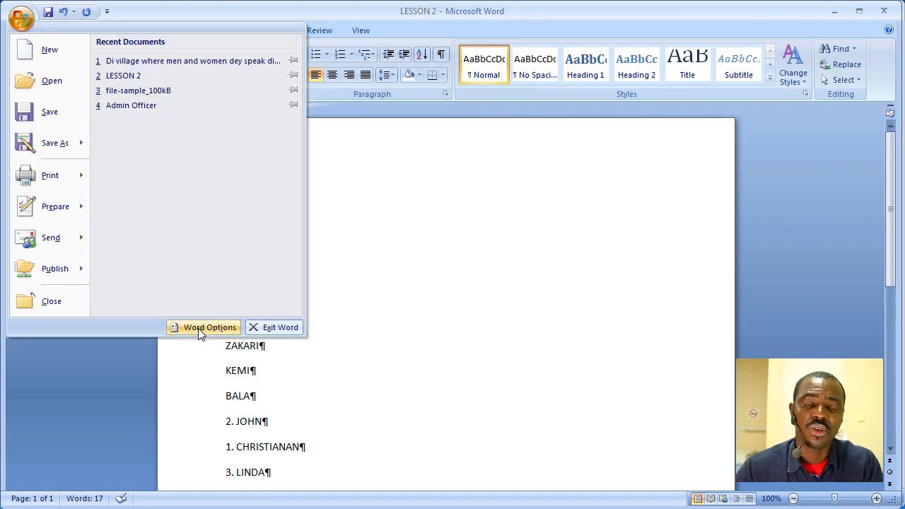
{"action": "left_click", "coordinate": [209, 327]}
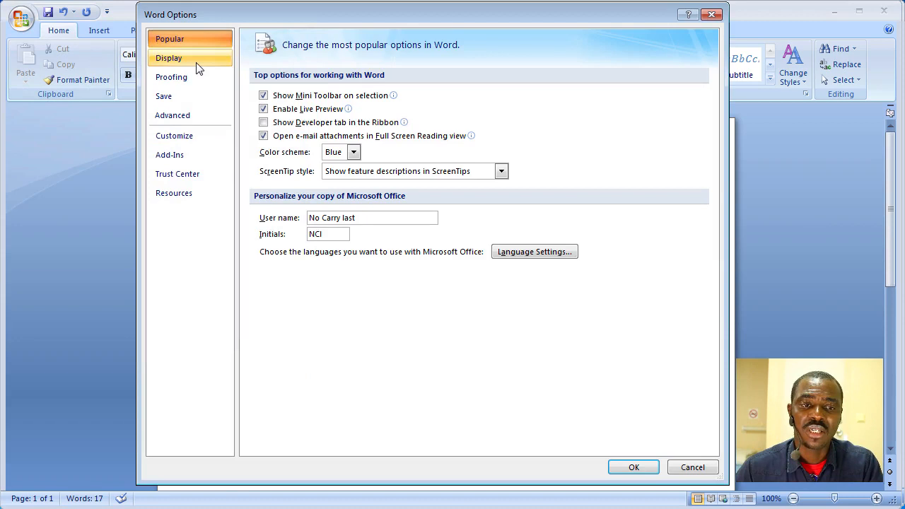
{"action": "left_click", "coordinate": [169, 58]}
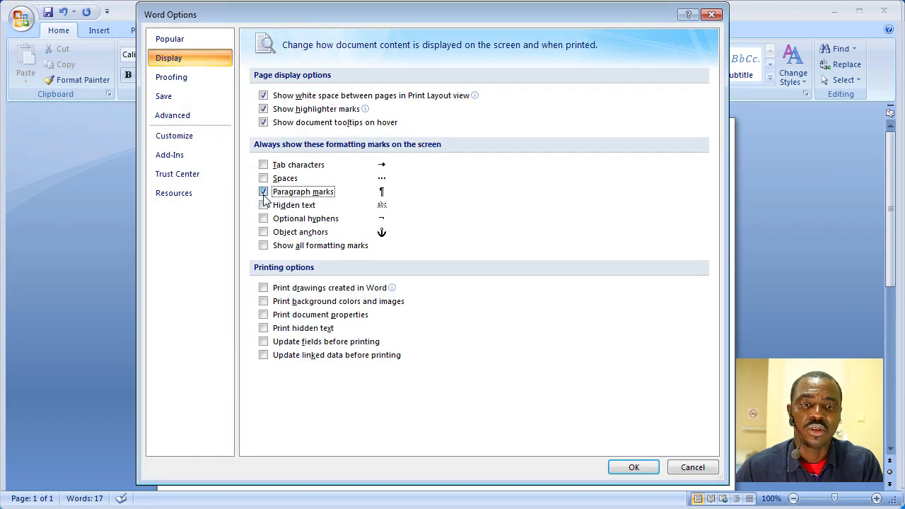
{"action": "left_click", "coordinate": [263, 192]}
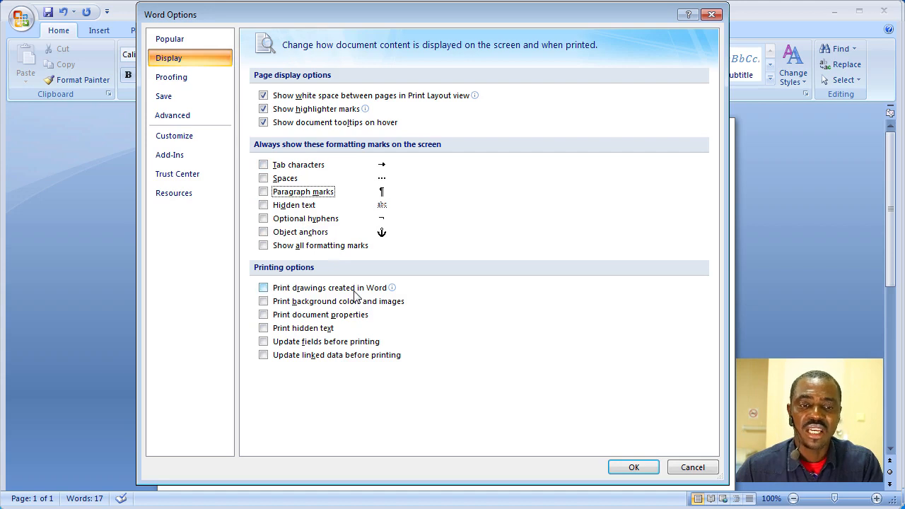
{"action": "mouse_move", "coordinate": [375, 419]}
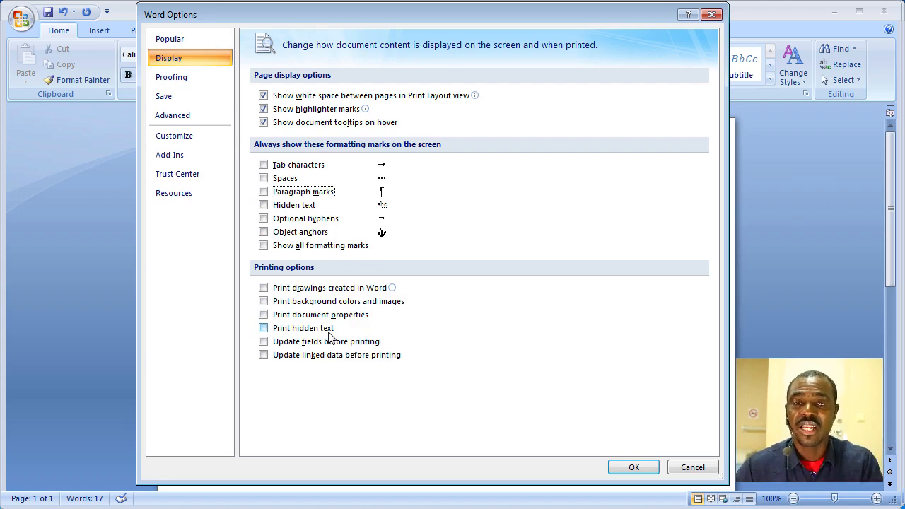
{"action": "mouse_move", "coordinate": [573, 348]}
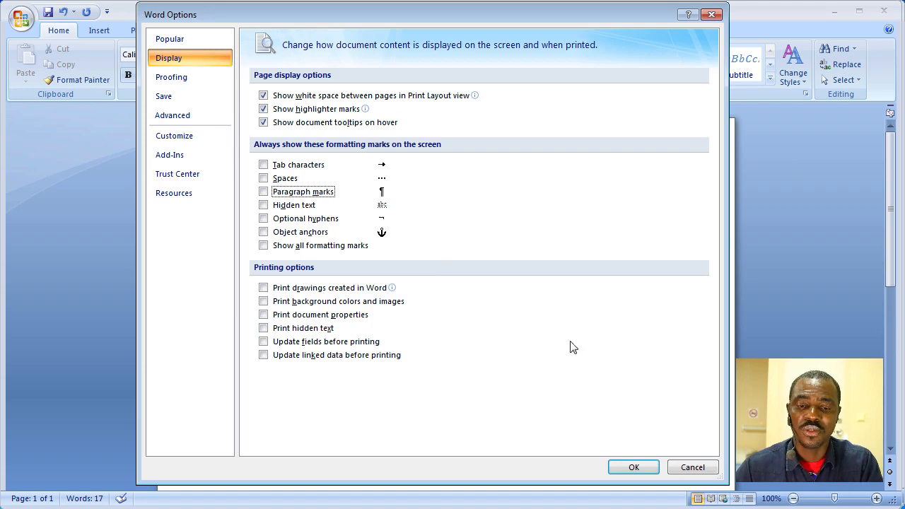
{"action": "mouse_move", "coordinate": [623, 457]}
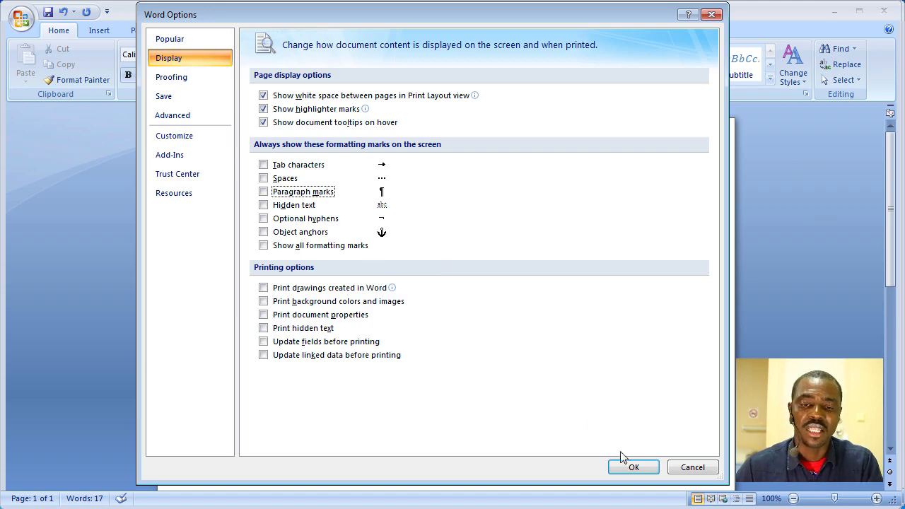
{"action": "left_click", "coordinate": [633, 467]}
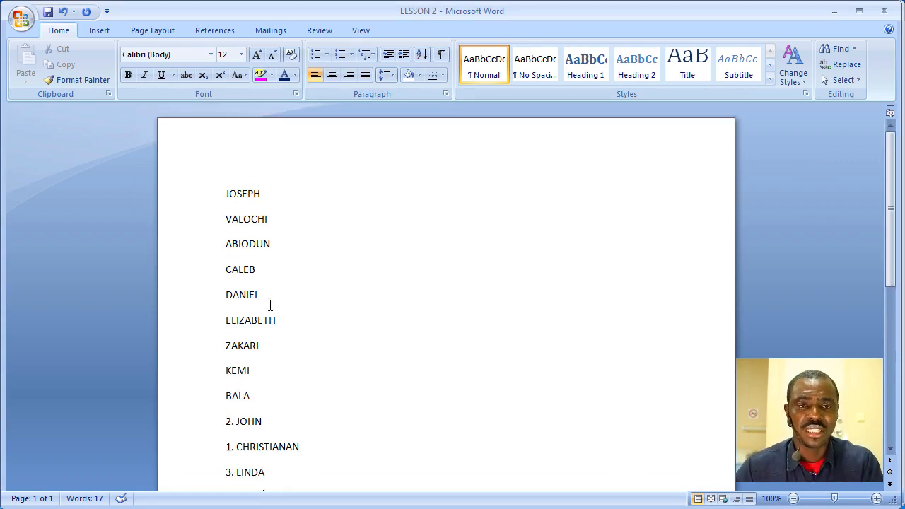
{"action": "mouse_move", "coordinate": [322, 304]}
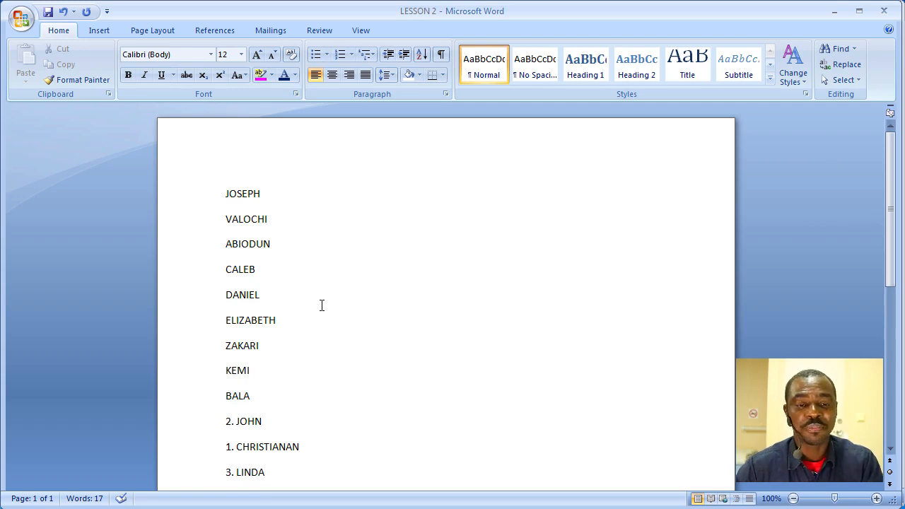
{"action": "mouse_move", "coordinate": [187, 253]}
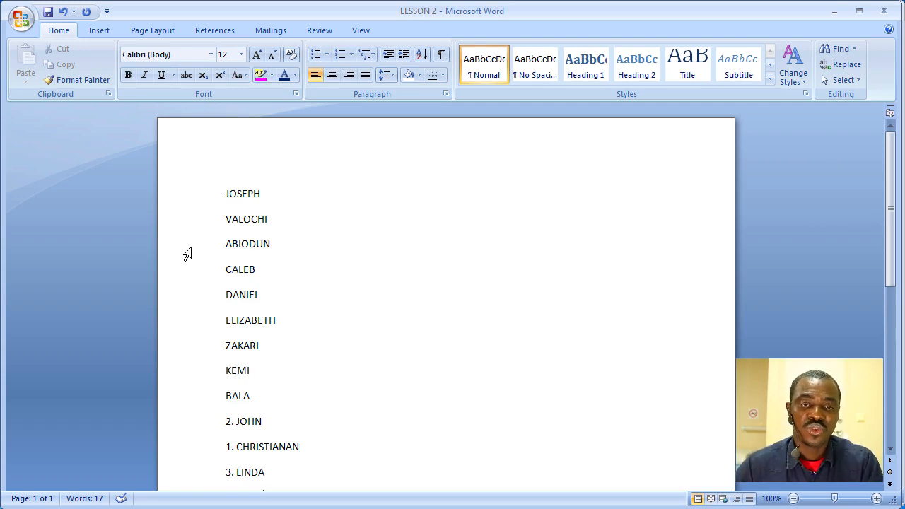
{"action": "mouse_move", "coordinate": [190, 234]}
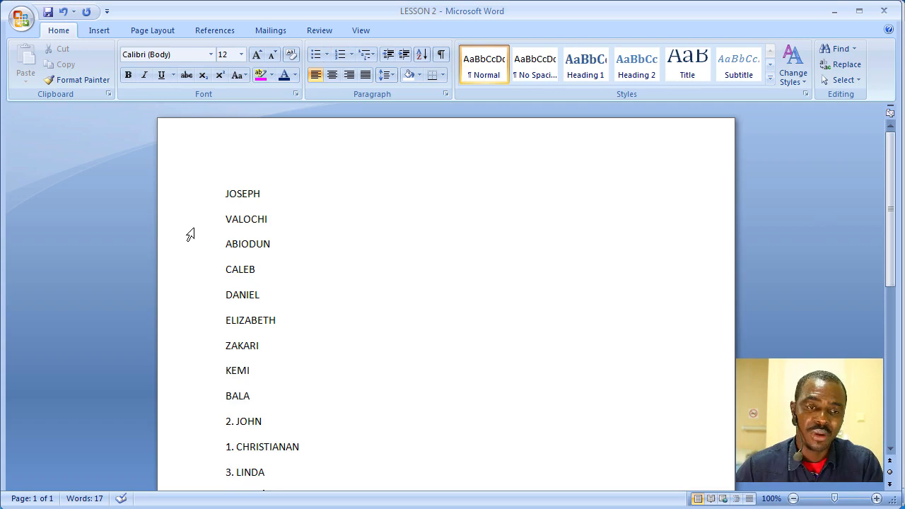
{"action": "mouse_move", "coordinate": [179, 192]}
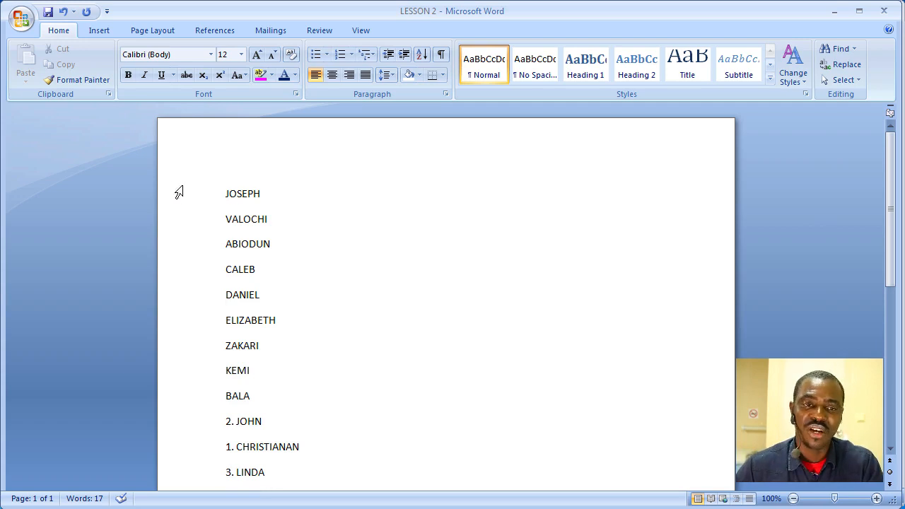
- Select all thirteen names from JOSEPH to 4. HABU and bring up Sort Text
{"action": "left_click_drag", "start_coordinate": [226, 193], "coordinate": [270, 220]}
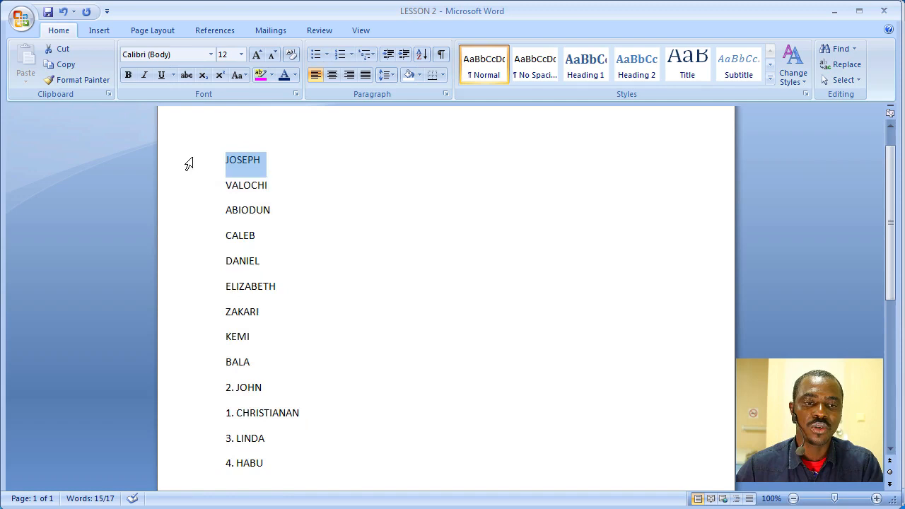
{"action": "left_click_drag", "start_coordinate": [242, 159], "coordinate": [245, 463]}
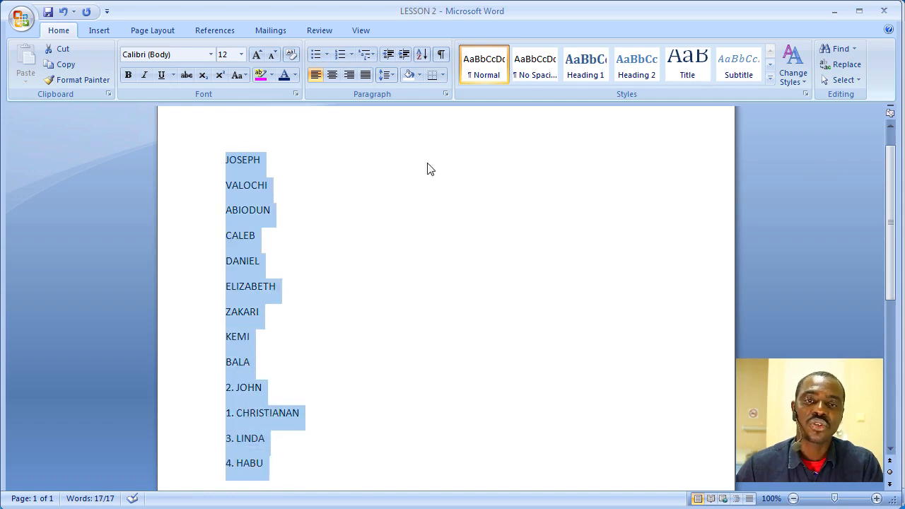
{"action": "left_click", "coordinate": [421, 55]}
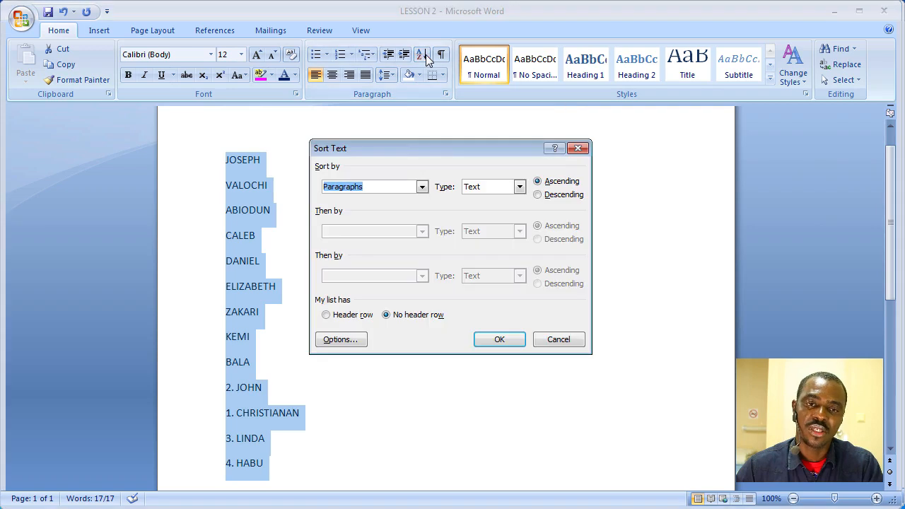
{"action": "mouse_move", "coordinate": [393, 228]}
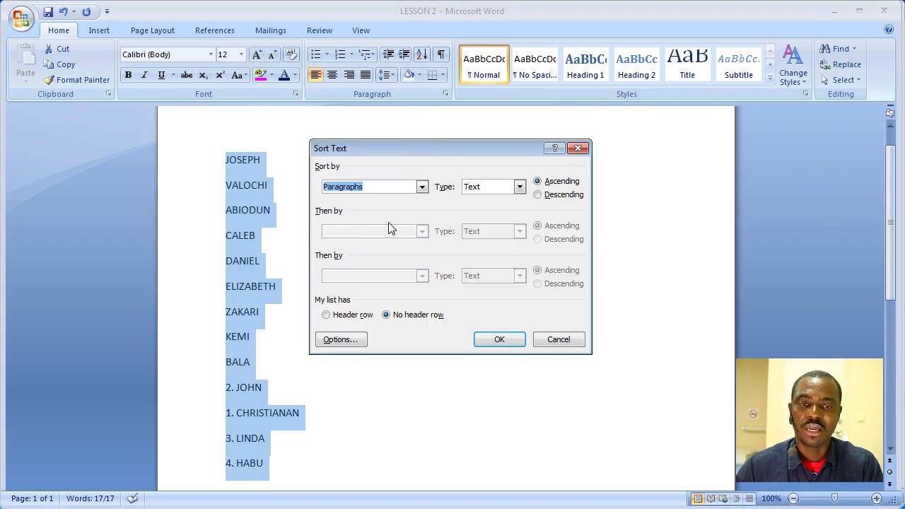
{"action": "mouse_move", "coordinate": [522, 215]}
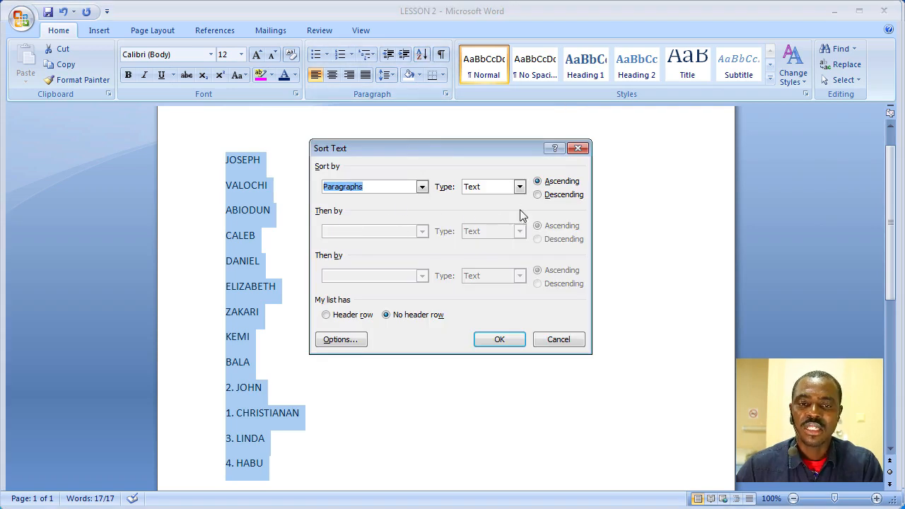
- Sort the selected names by Paragraphs as Text in Ascending order
{"action": "left_click", "coordinate": [520, 186]}
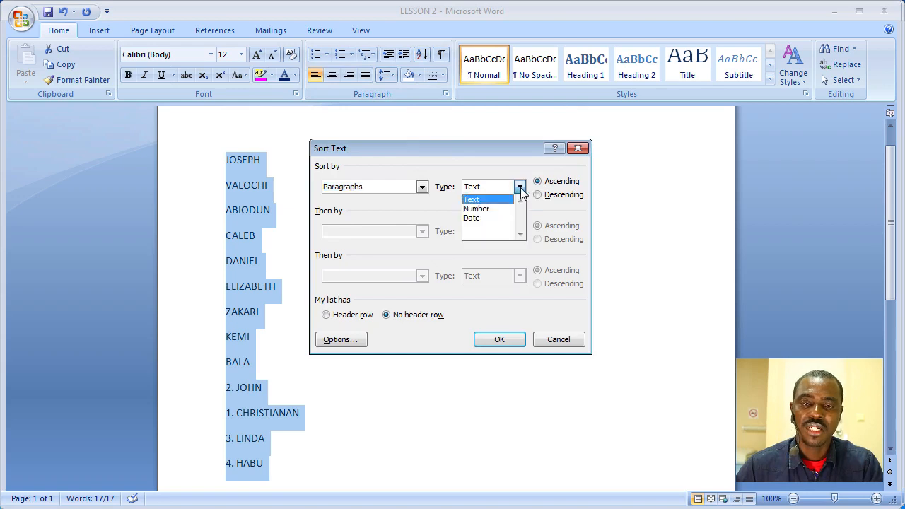
{"action": "mouse_move", "coordinate": [471, 218]}
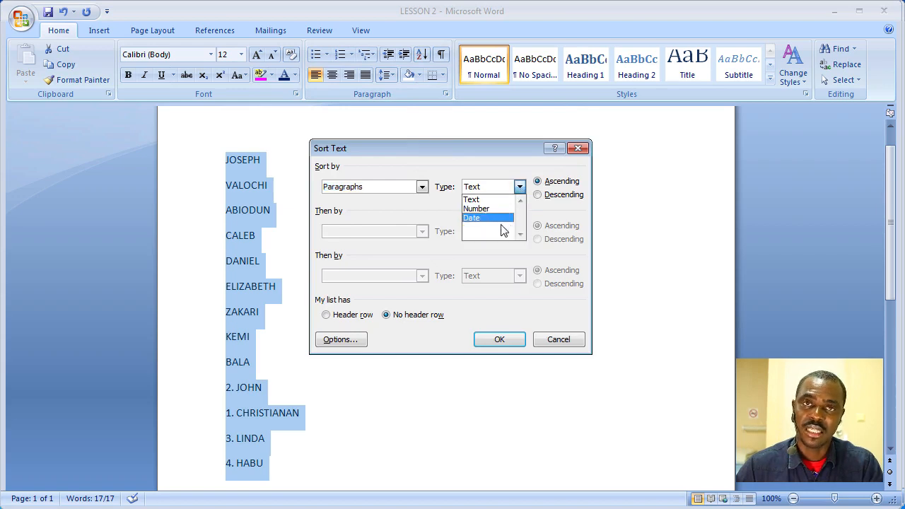
{"action": "left_click", "coordinate": [471, 199]}
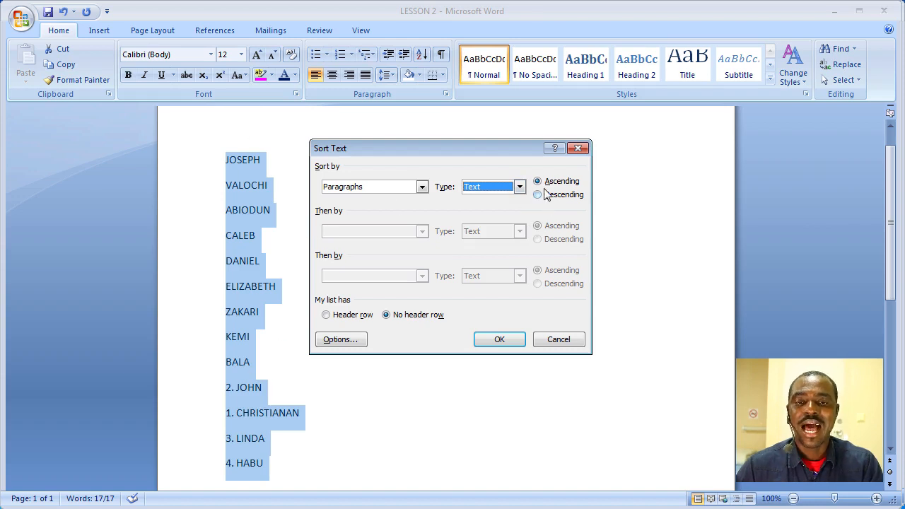
{"action": "mouse_move", "coordinate": [545, 216]}
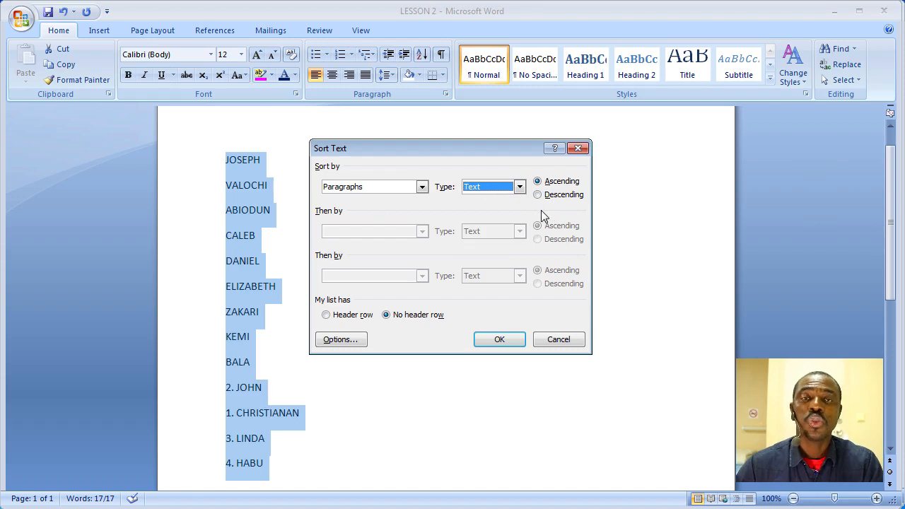
{"action": "mouse_move", "coordinate": [540, 217]}
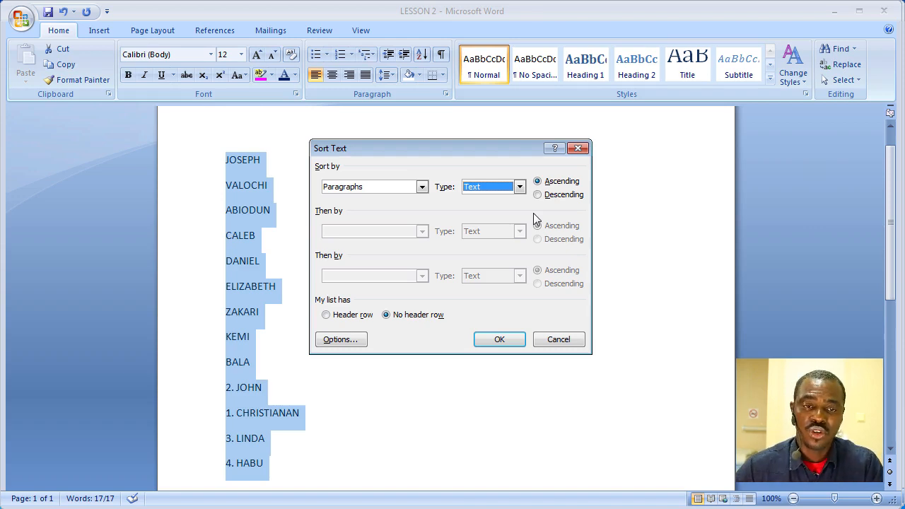
{"action": "mouse_move", "coordinate": [473, 318]}
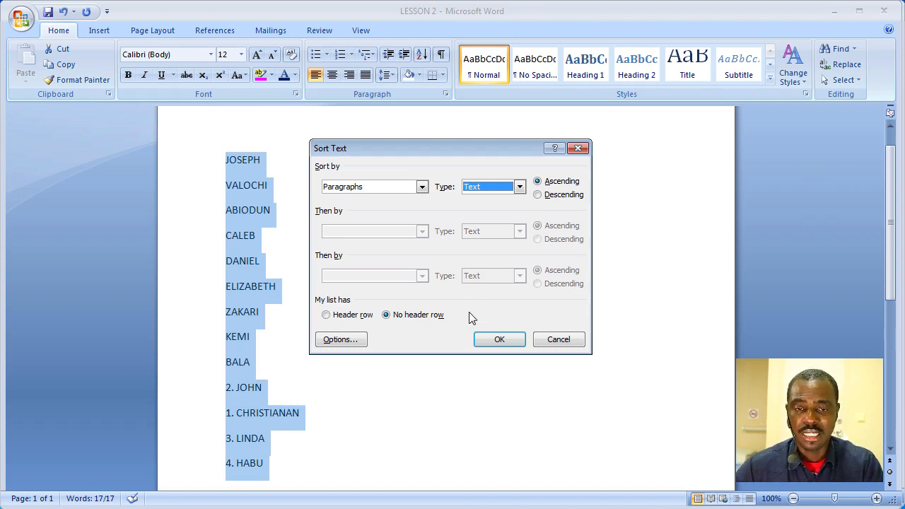
{"action": "left_click", "coordinate": [500, 340]}
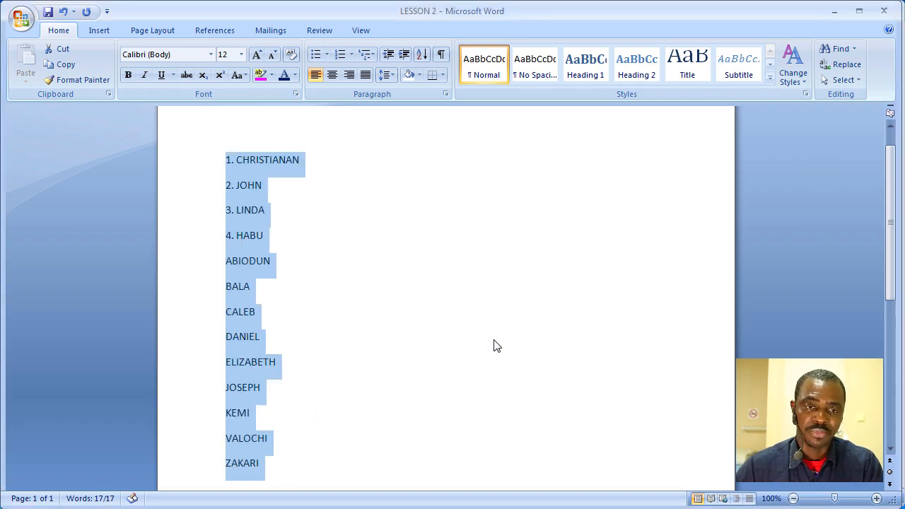
{"action": "mouse_move", "coordinate": [393, 314]}
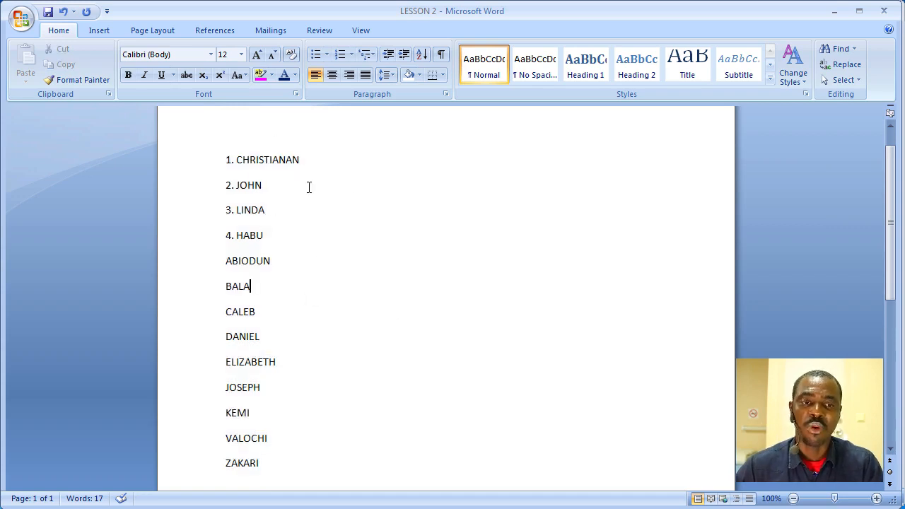
{"action": "mouse_move", "coordinate": [345, 186]}
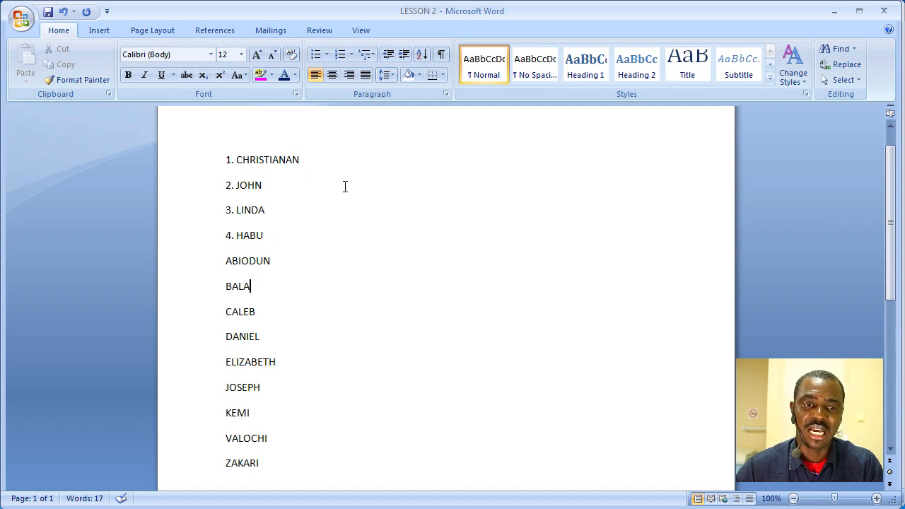
{"action": "left_click", "coordinate": [302, 159]}
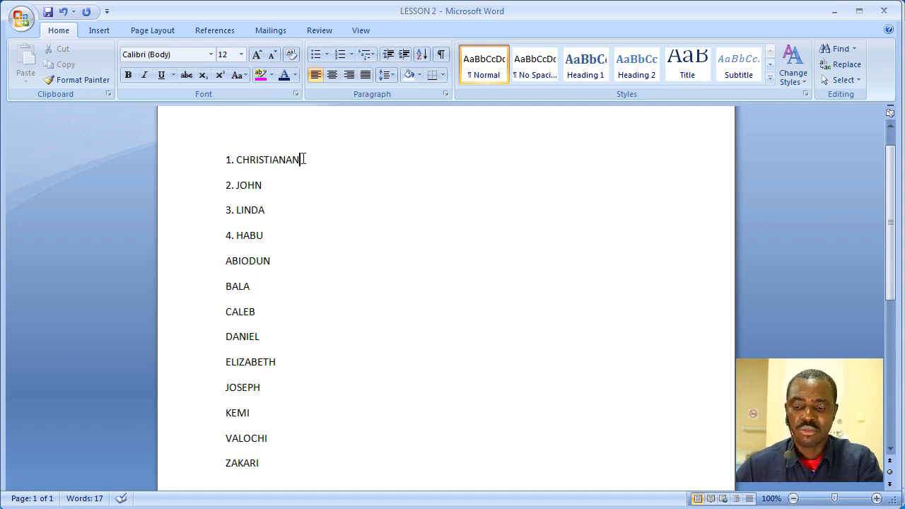
{"action": "key", "text": "backspace"}
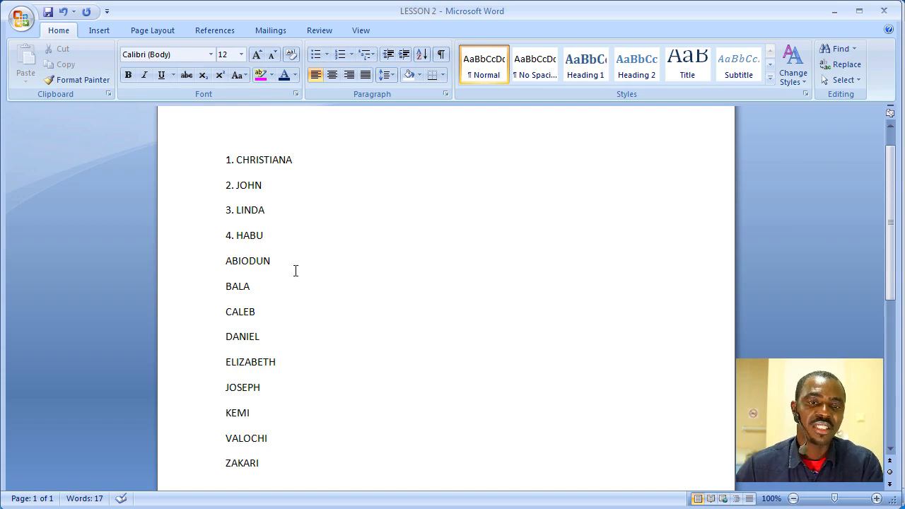
{"action": "mouse_move", "coordinate": [314, 234]}
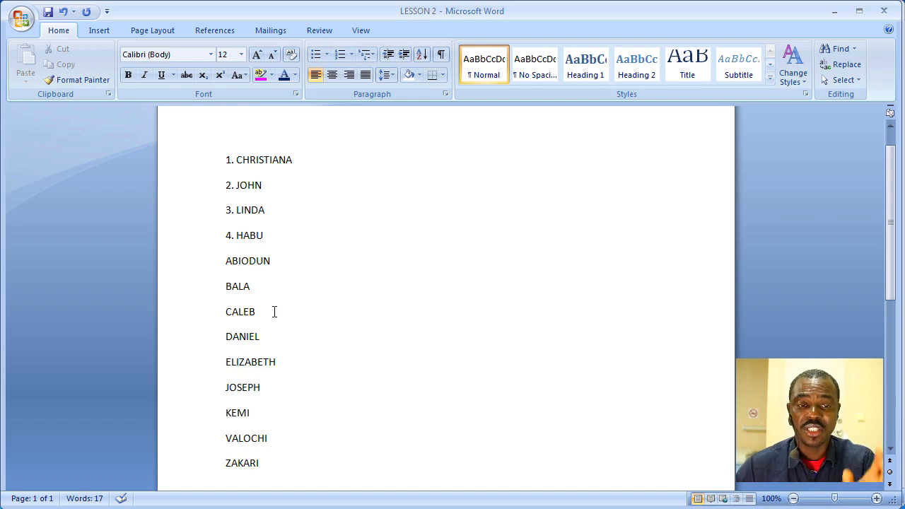
{"action": "scroll", "scroll_direction": "up", "scroll_amount": 3}
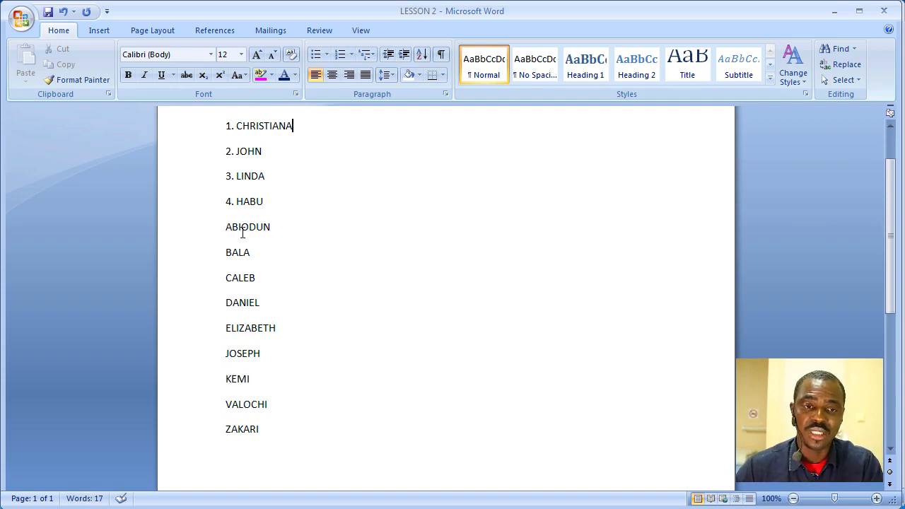
{"action": "mouse_move", "coordinate": [181, 308]}
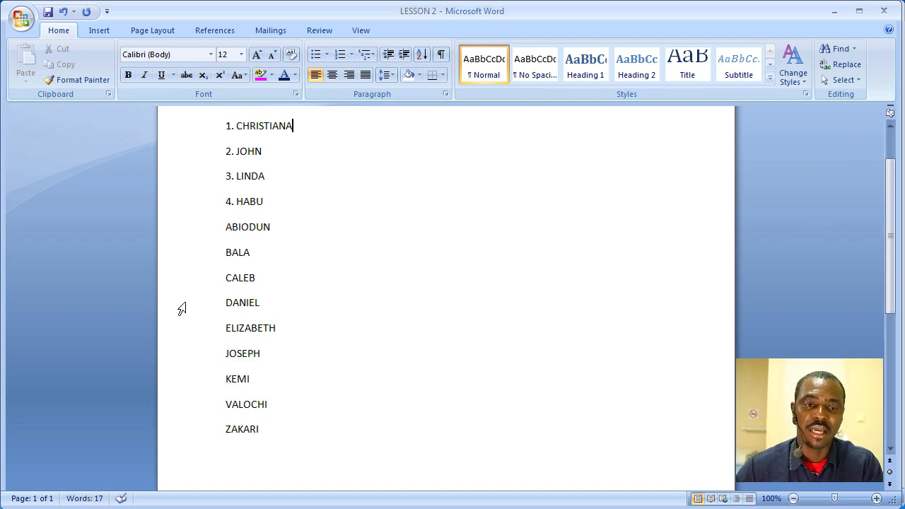
{"action": "mouse_move", "coordinate": [332, 369]}
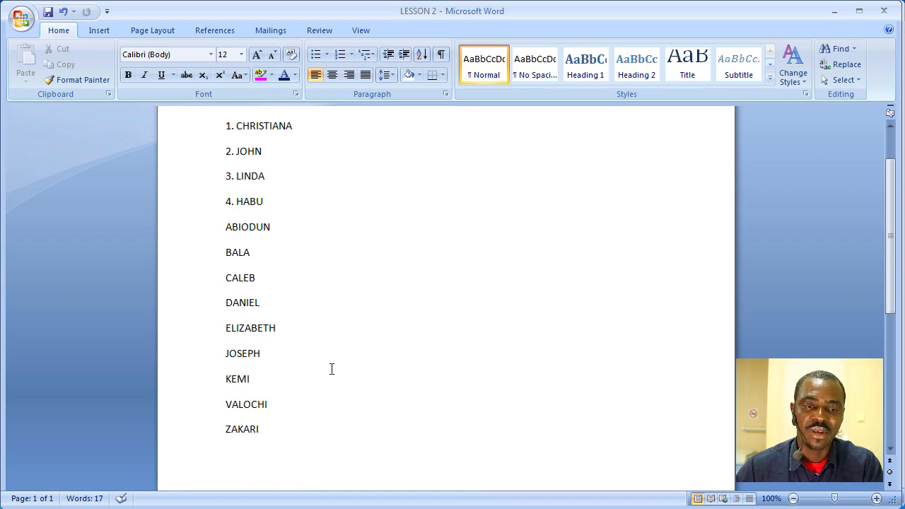
{"action": "mouse_move", "coordinate": [380, 396]}
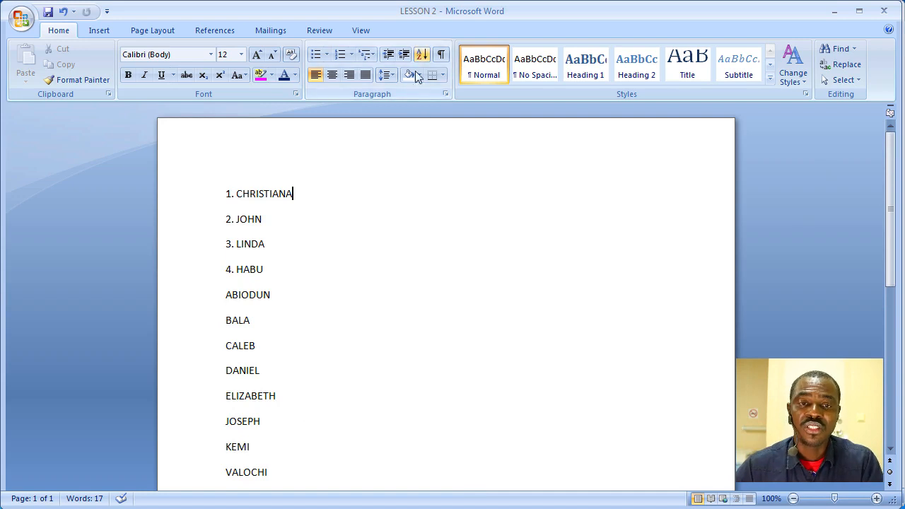
{"action": "type", "text": "N"}
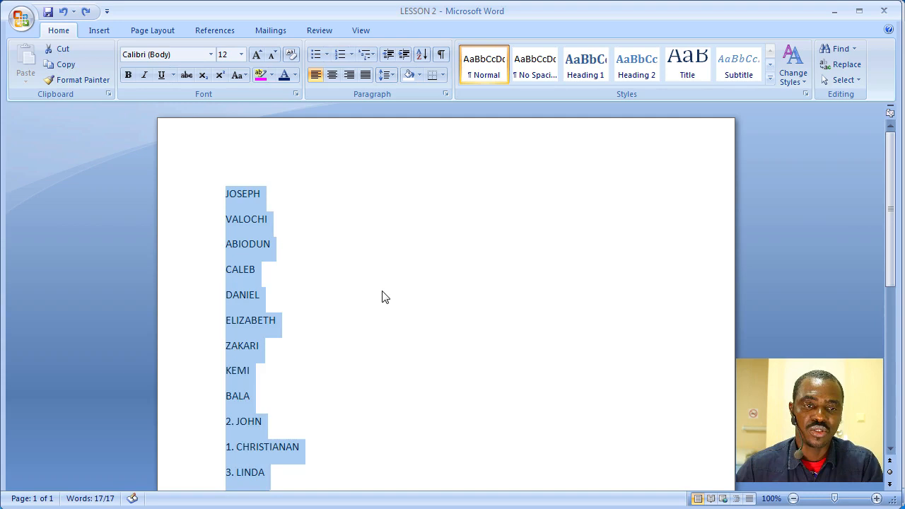
{"action": "mouse_move", "coordinate": [289, 240]}
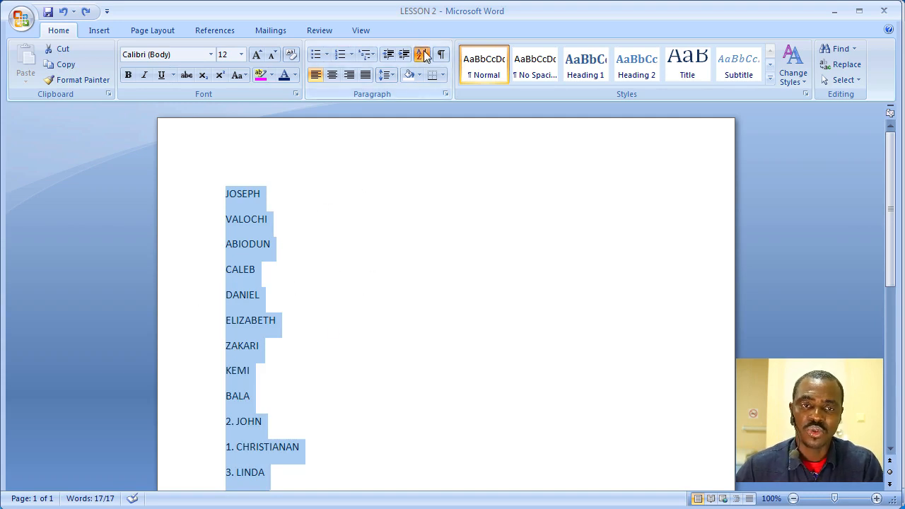
- Reopen Sort Text, set Sort by to Field 1 and choose from the Type list
{"action": "left_click", "coordinate": [423, 54]}
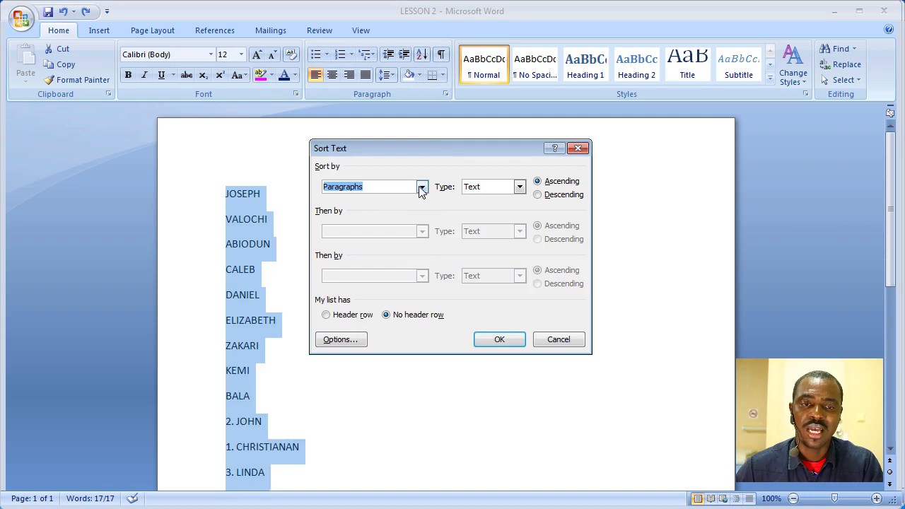
{"action": "left_click", "coordinate": [422, 187]}
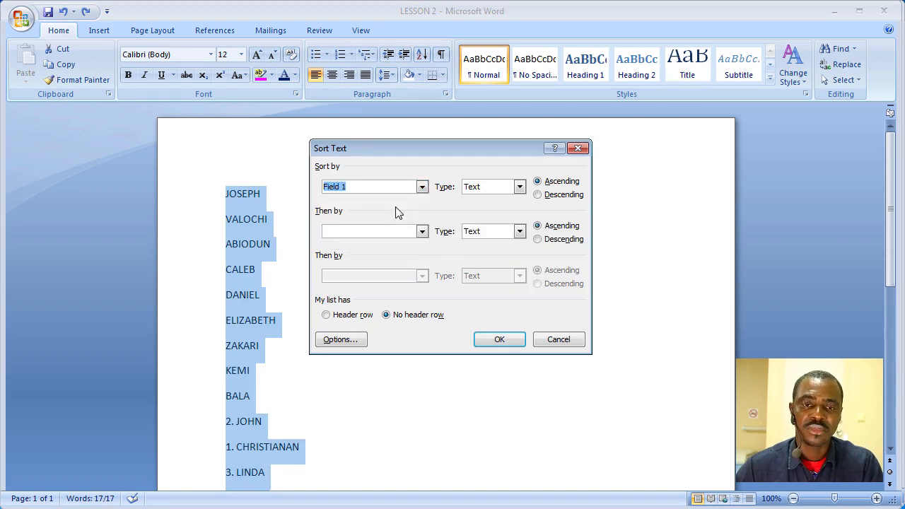
{"action": "left_click", "coordinate": [519, 186]}
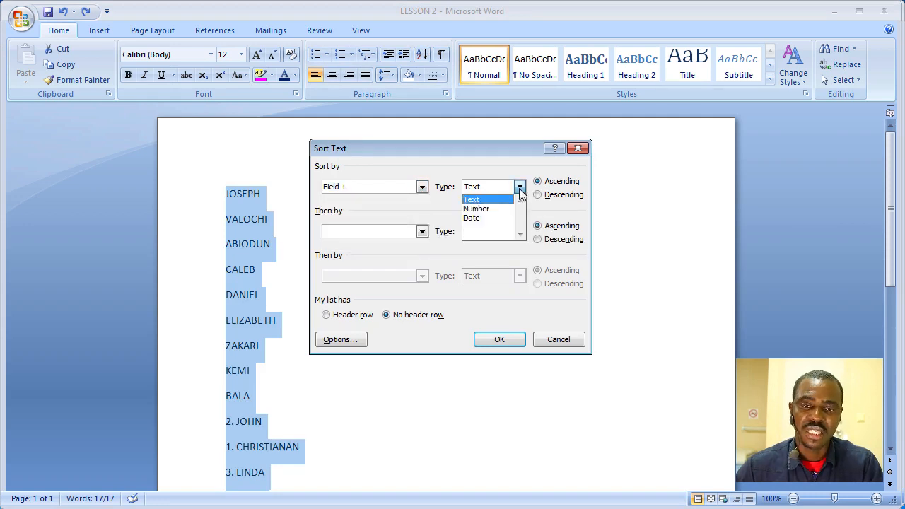
{"action": "left_click", "coordinate": [476, 209]}
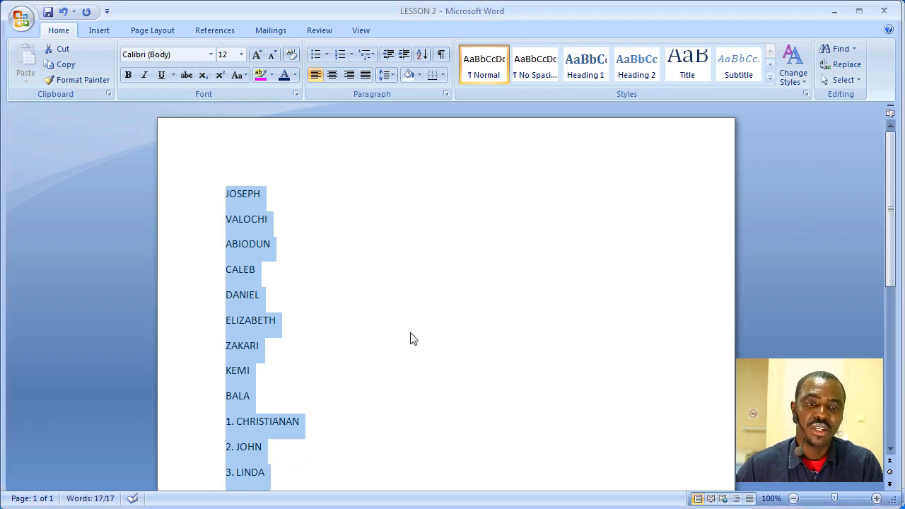
{"action": "mouse_move", "coordinate": [265, 444]}
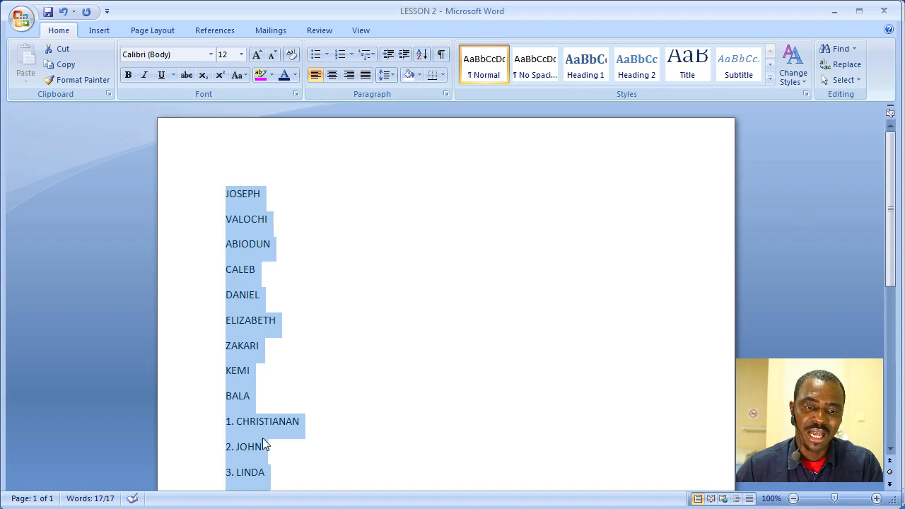
{"action": "mouse_move", "coordinate": [268, 463]}
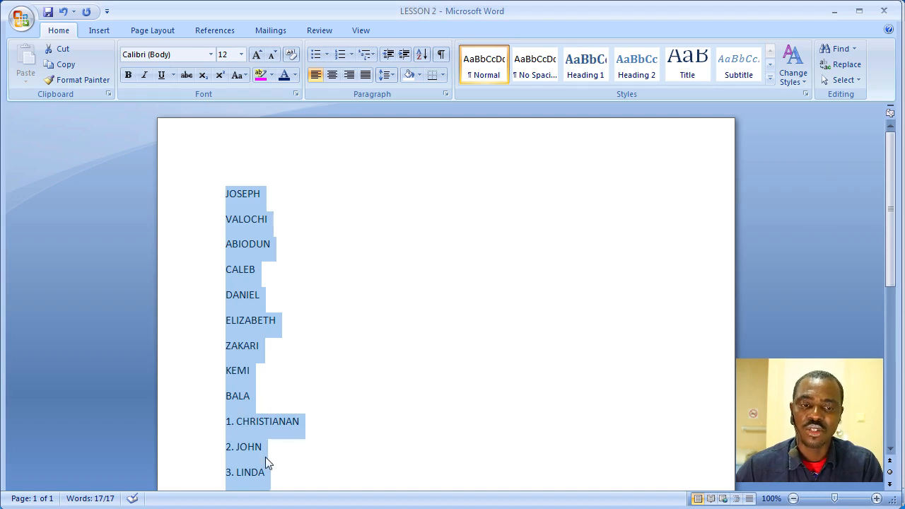
{"action": "mouse_move", "coordinate": [307, 348]}
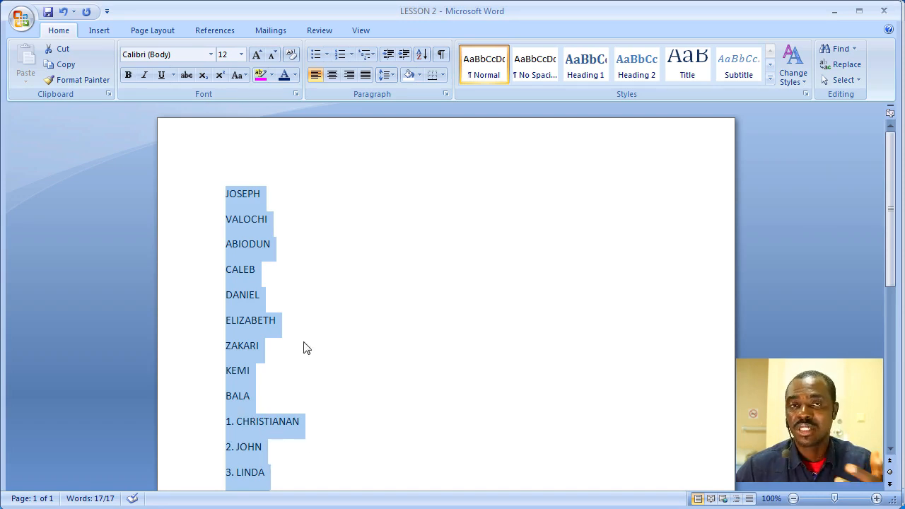
{"action": "left_click", "coordinate": [423, 54]}
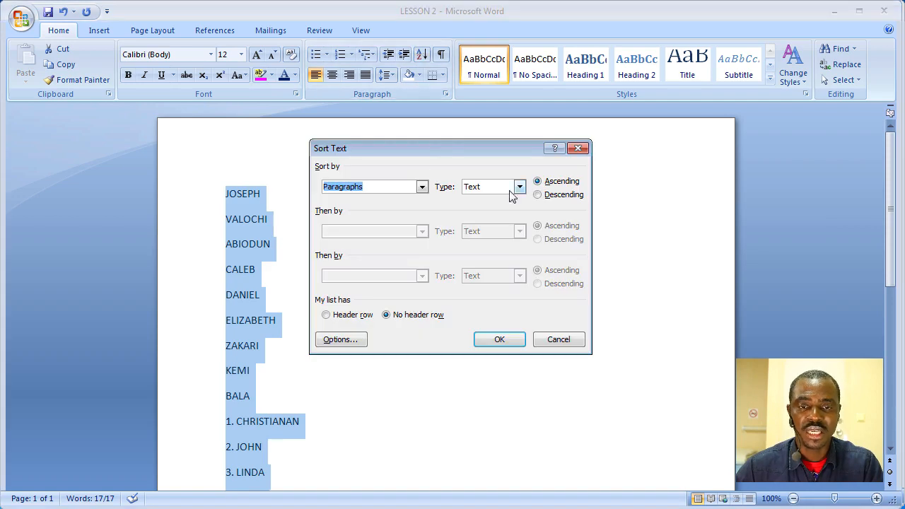
- Confirm Type is Text and apply the Ascending sort with OK
{"action": "left_click", "coordinate": [488, 186]}
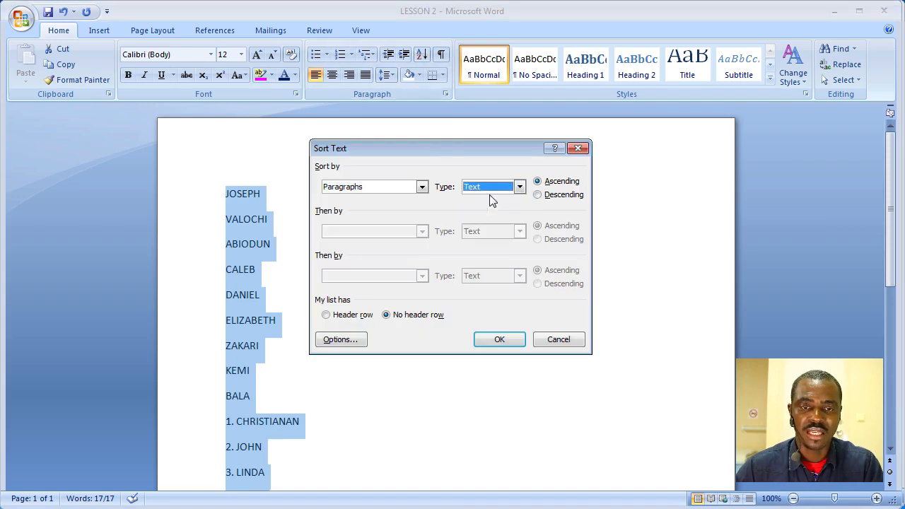
{"action": "left_click", "coordinate": [500, 339]}
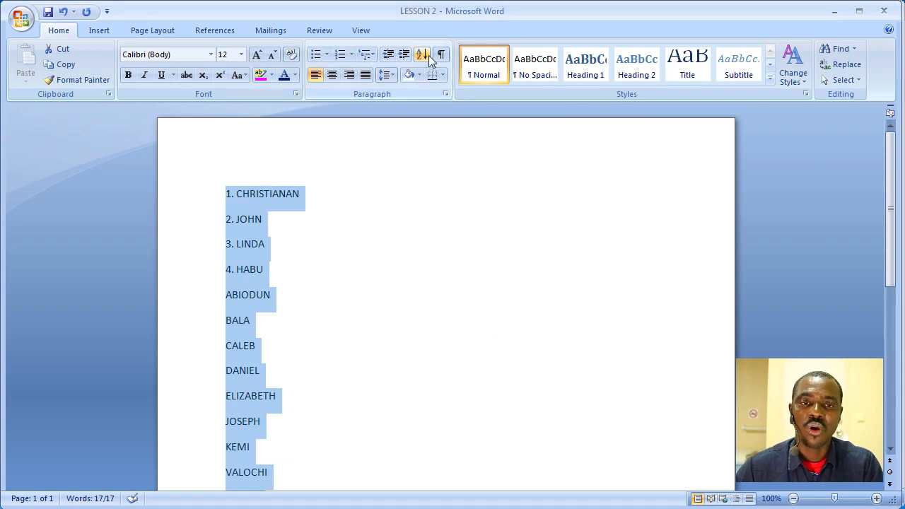
{"action": "left_click", "coordinate": [421, 55]}
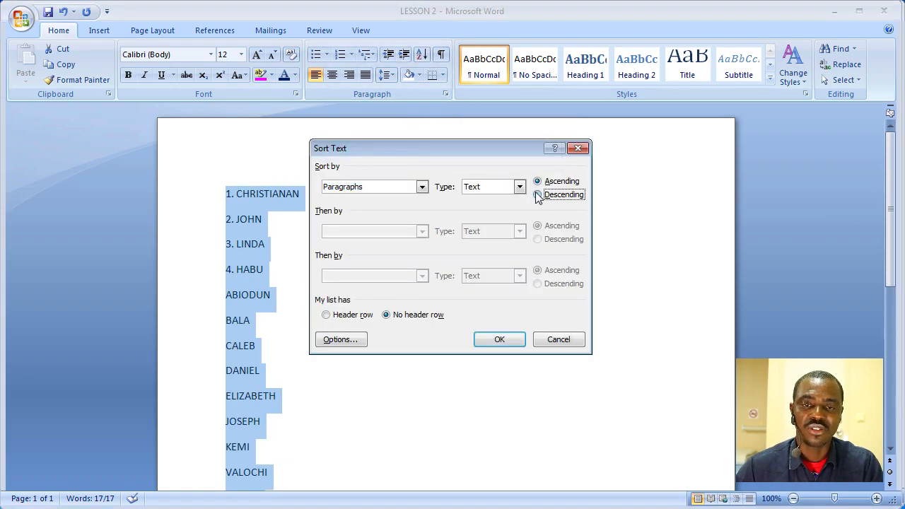
{"action": "left_click", "coordinate": [499, 339]}
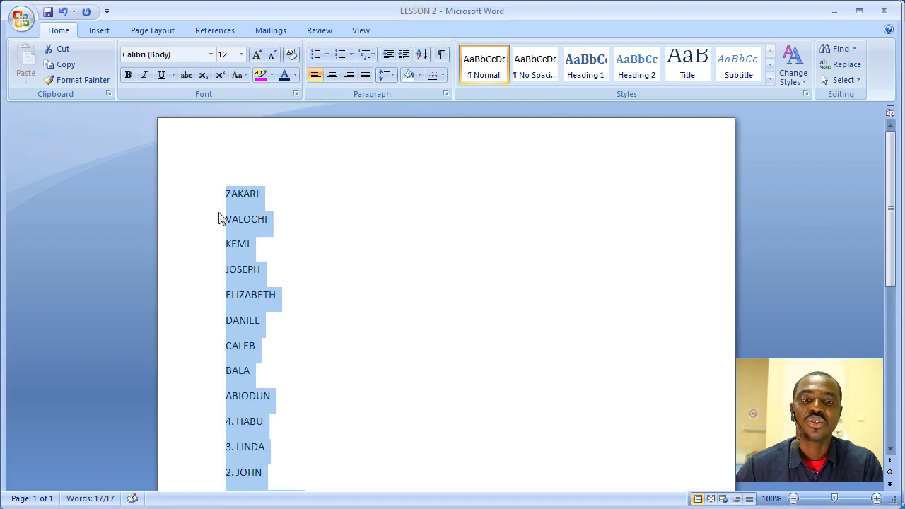
{"action": "left_click", "coordinate": [481, 208]}
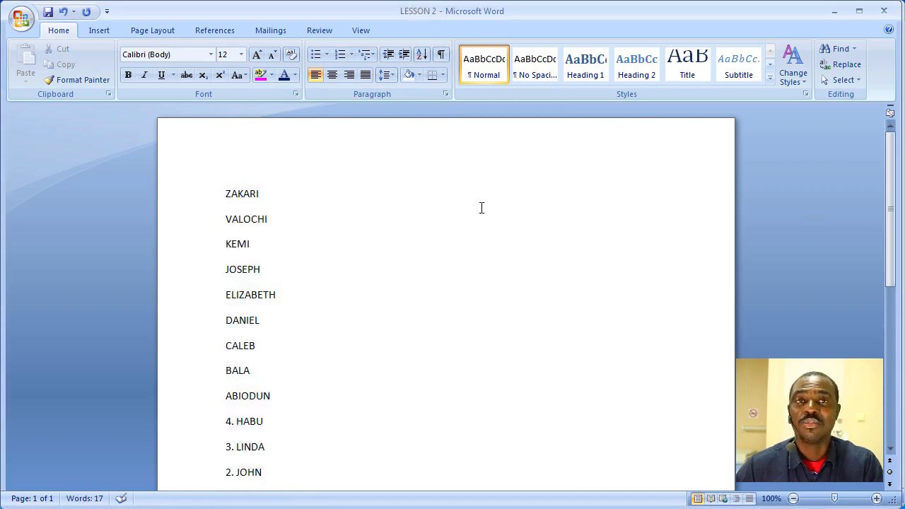
{"action": "mouse_move", "coordinate": [290, 401]}
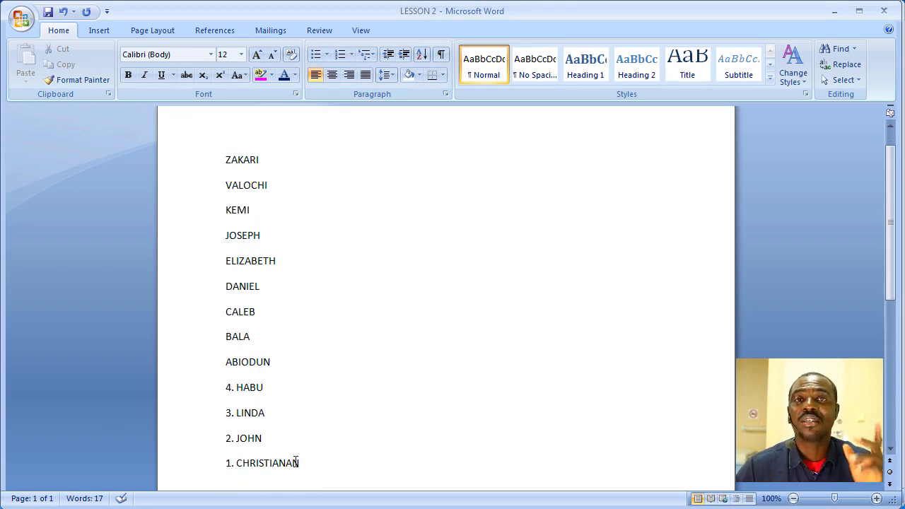
{"action": "scroll", "scroll_direction": "down", "scroll_amount": 3}
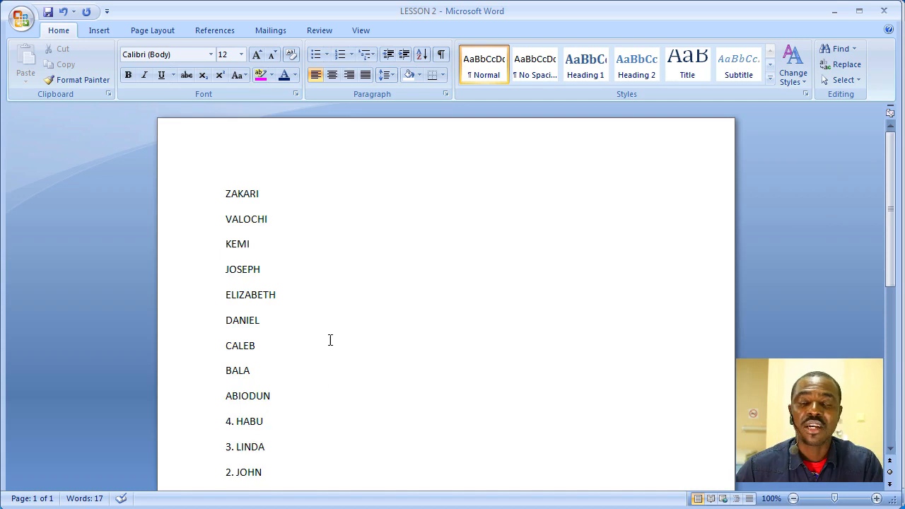
{"action": "scroll", "scroll_direction": "down", "scroll_amount": 3}
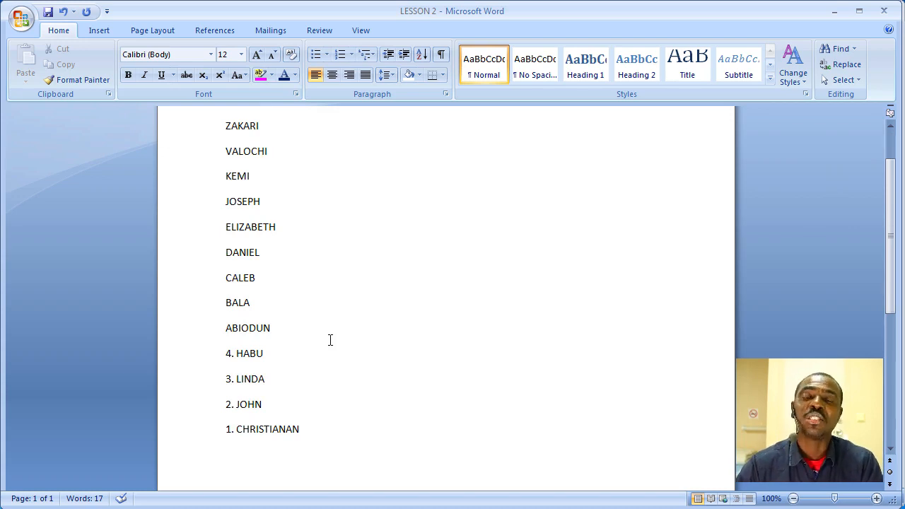
{"action": "left_click", "coordinate": [268, 151]}
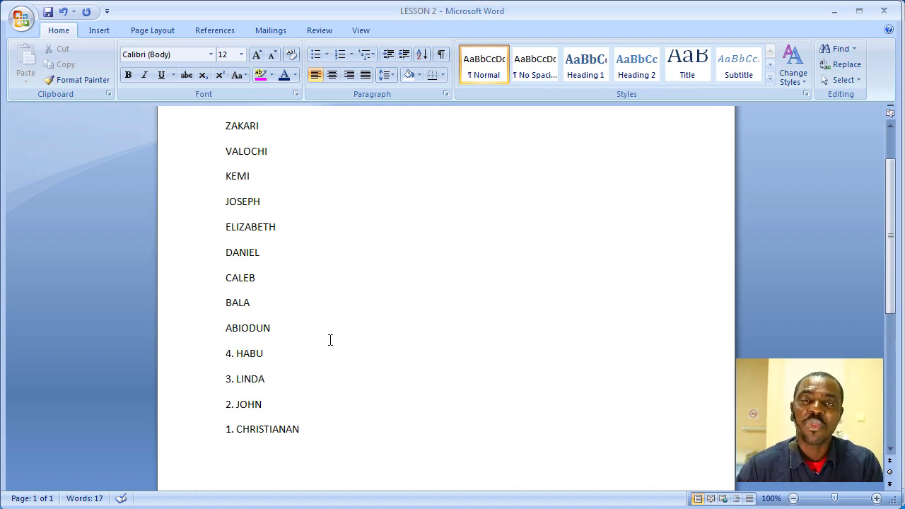
{"action": "left_click", "coordinate": [267, 150]}
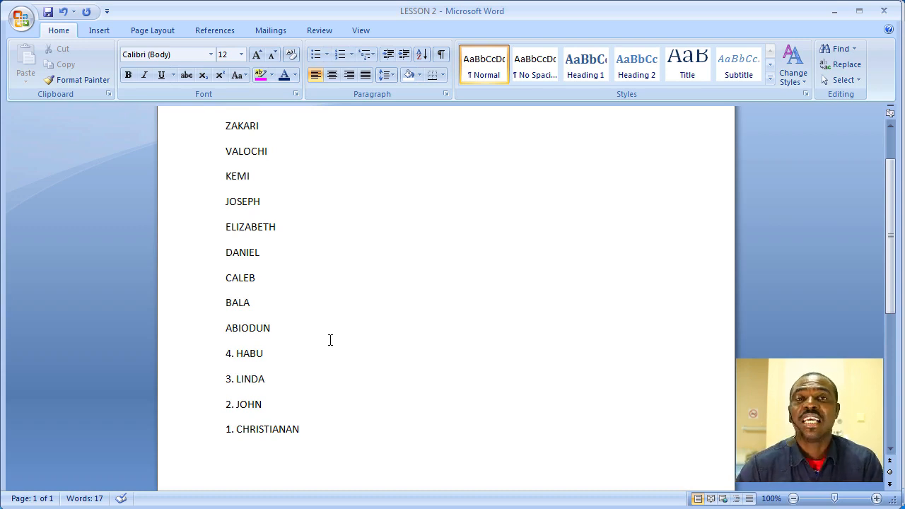
{"action": "left_click", "coordinate": [268, 151]}
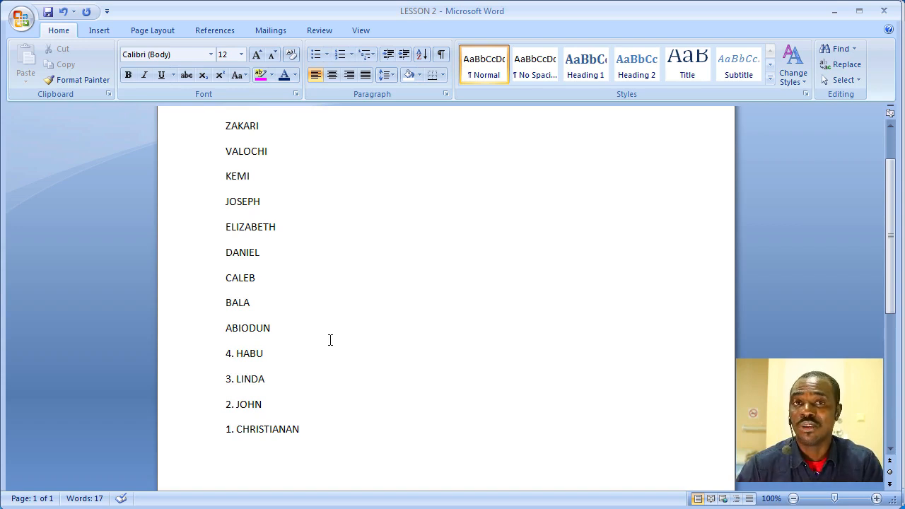
{"action": "left_click", "coordinate": [267, 151]}
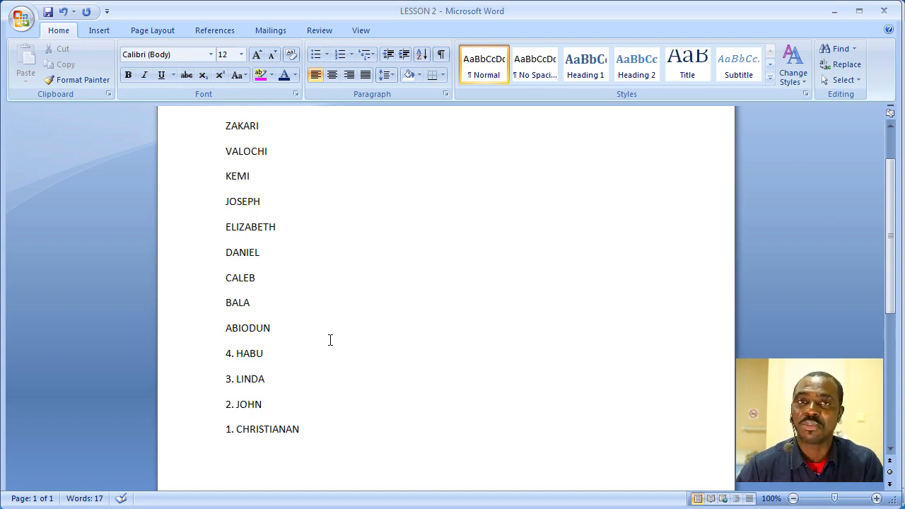
{"action": "left_click", "coordinate": [269, 151]}
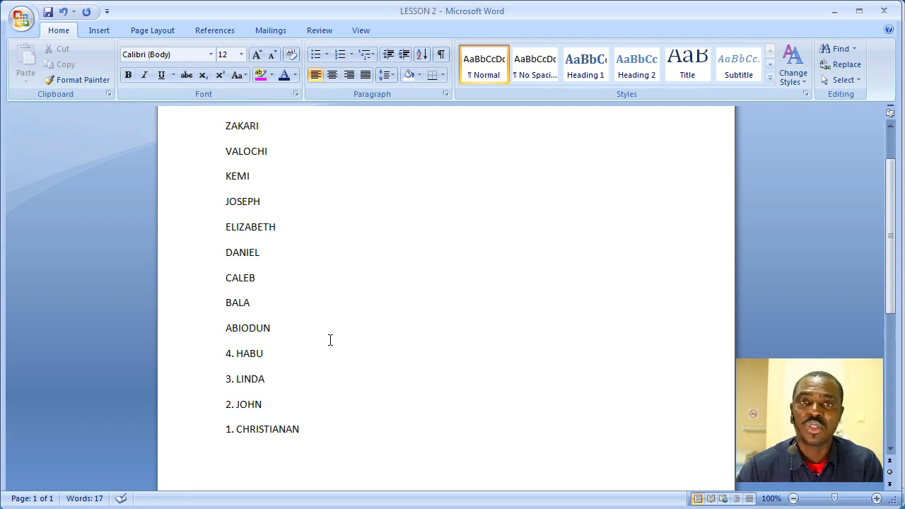
{"action": "left_click", "coordinate": [268, 151]}
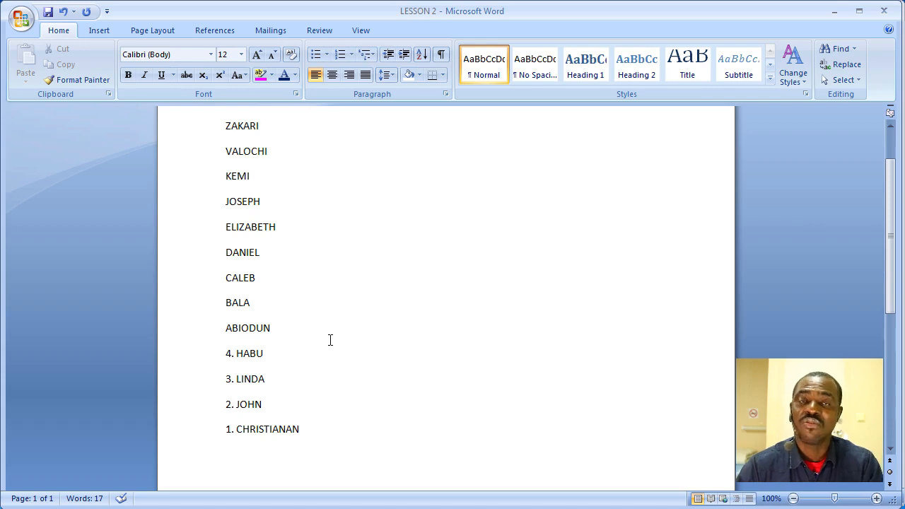
{"action": "left_click", "coordinate": [267, 151]}
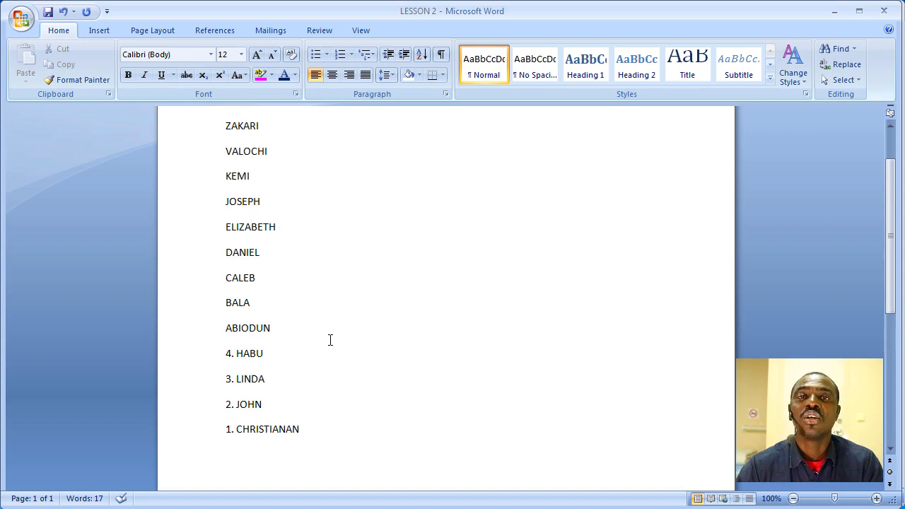
{"action": "left_click", "coordinate": [268, 151]}
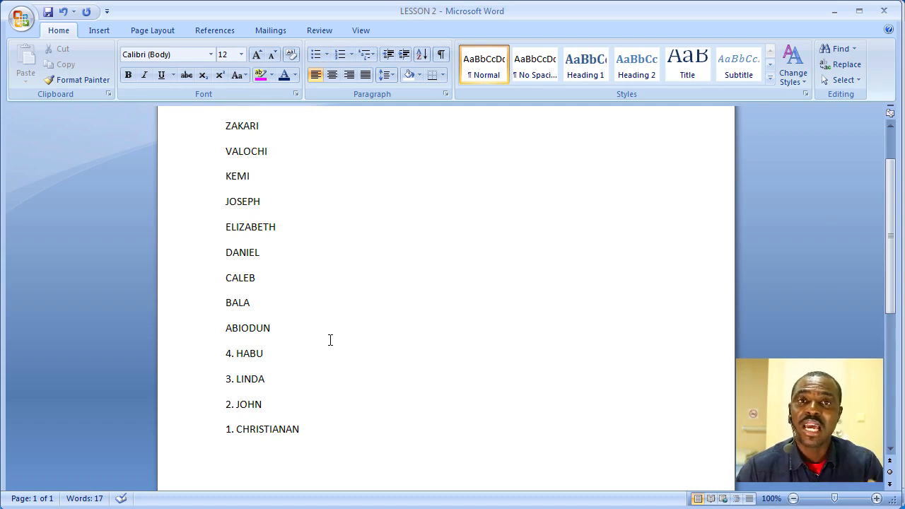
{"action": "left_click", "coordinate": [268, 151]}
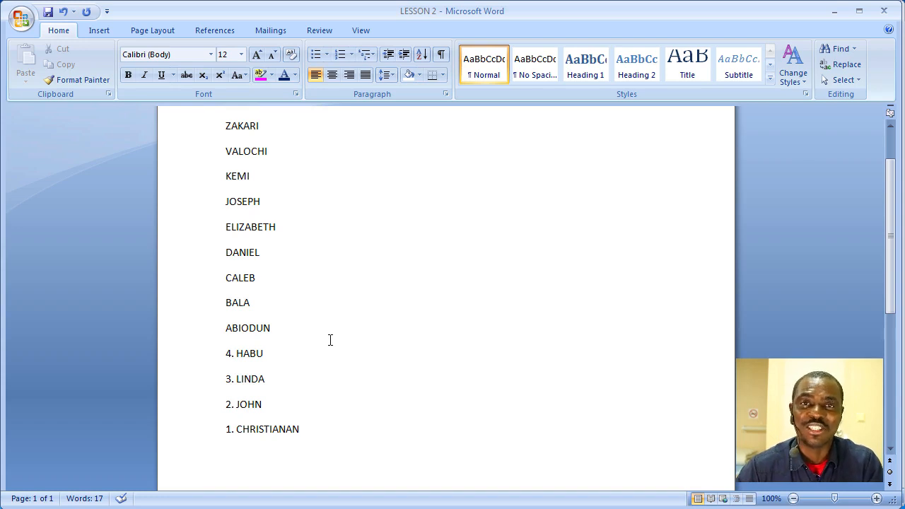
{"action": "left_click", "coordinate": [268, 150]}
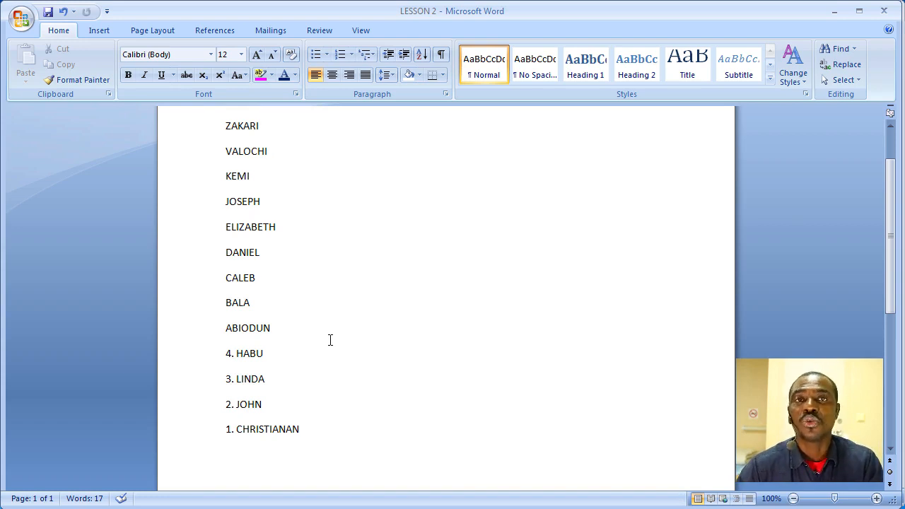
{"action": "left_click", "coordinate": [268, 150]}
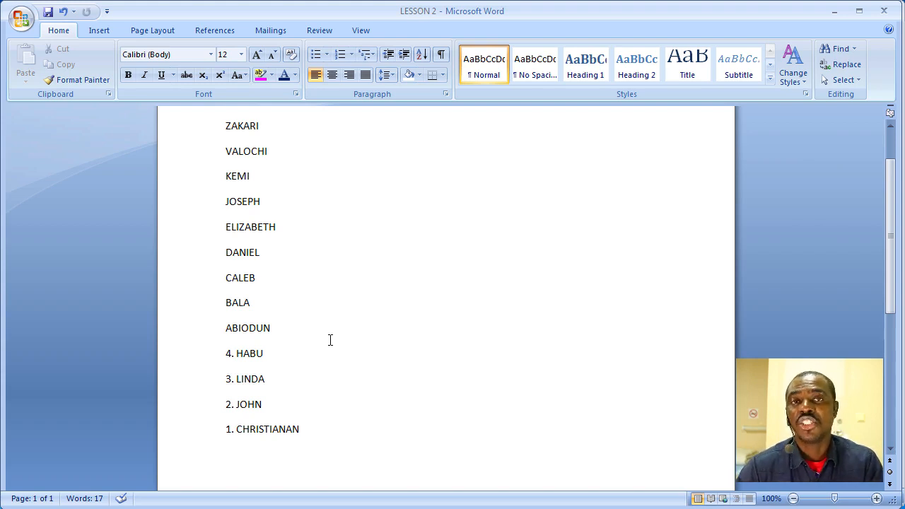
{"action": "left_click", "coordinate": [267, 151]}
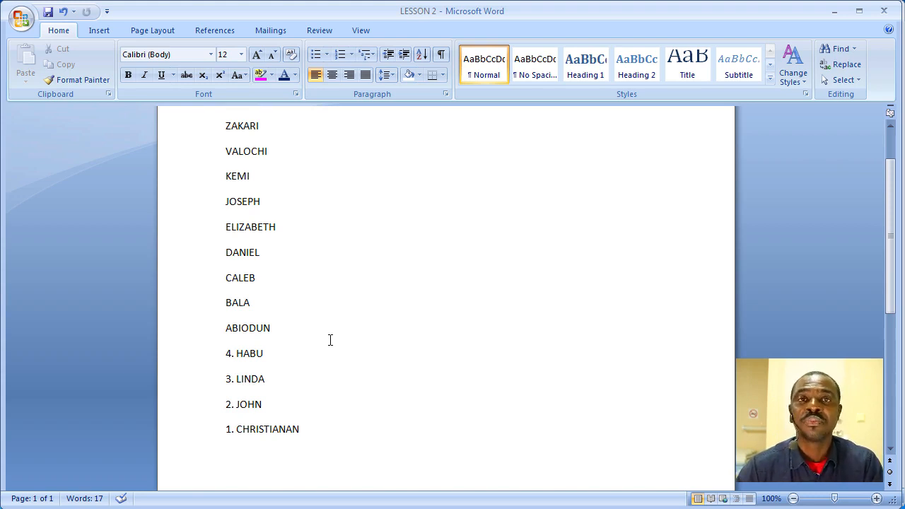
{"action": "left_click", "coordinate": [268, 150]}
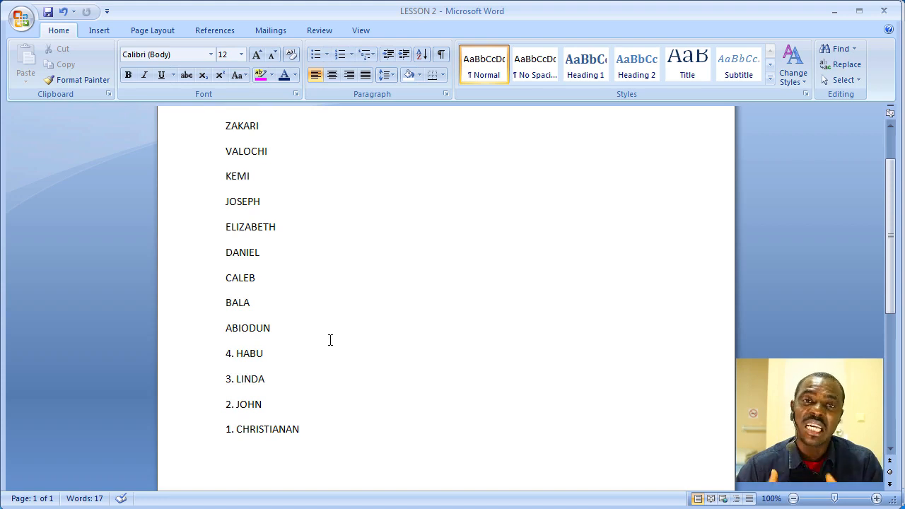
{"action": "left_click", "coordinate": [268, 150]}
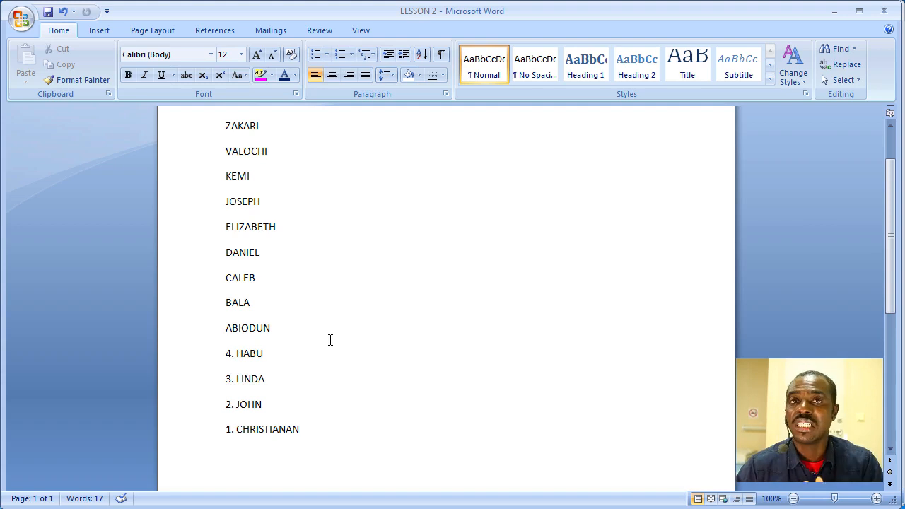
{"action": "left_click", "coordinate": [267, 151]}
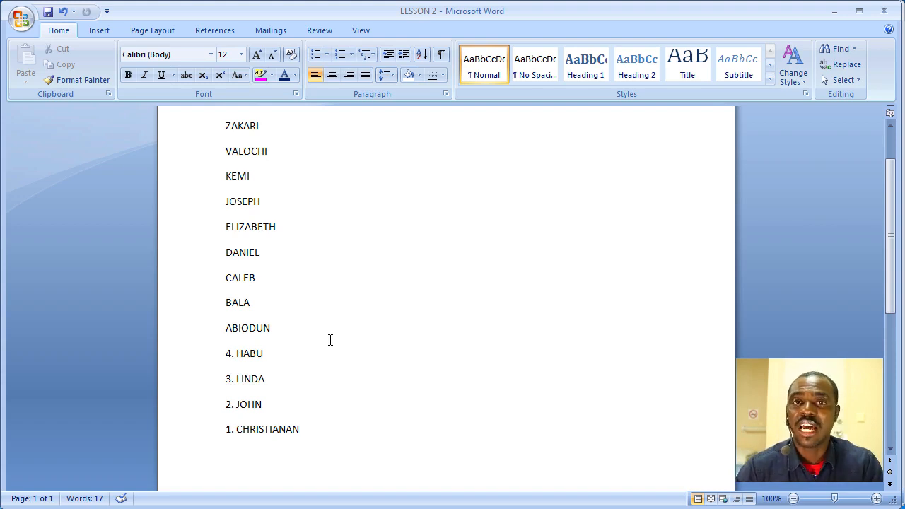
{"action": "left_click", "coordinate": [268, 151]}
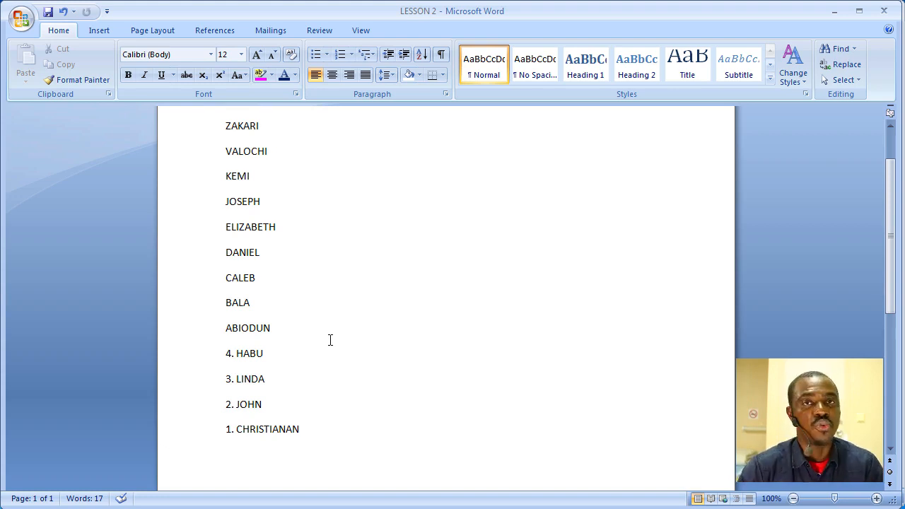
{"action": "left_click", "coordinate": [267, 151]}
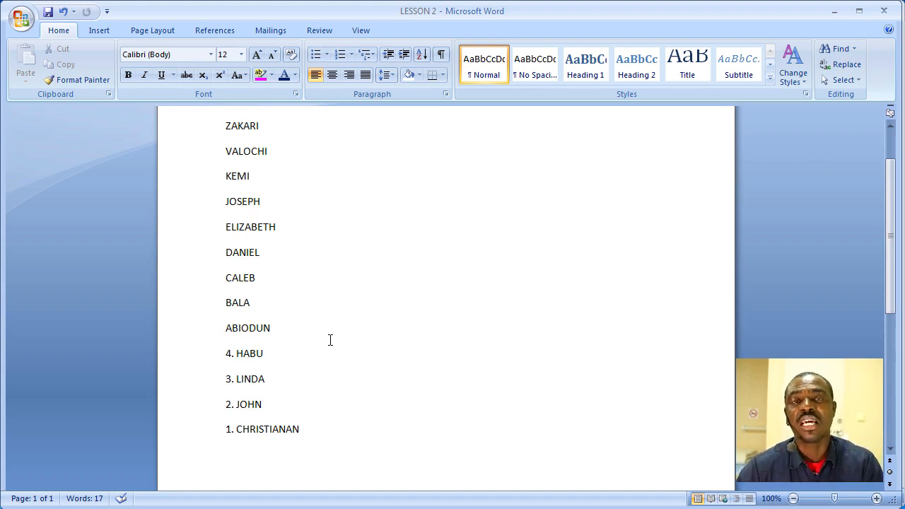
{"action": "left_click", "coordinate": [268, 150]}
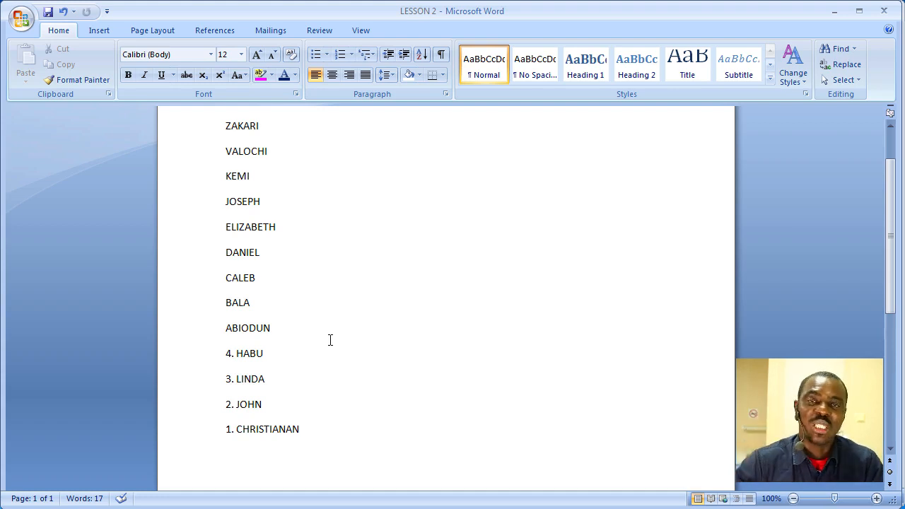
{"action": "left_click", "coordinate": [267, 151]}
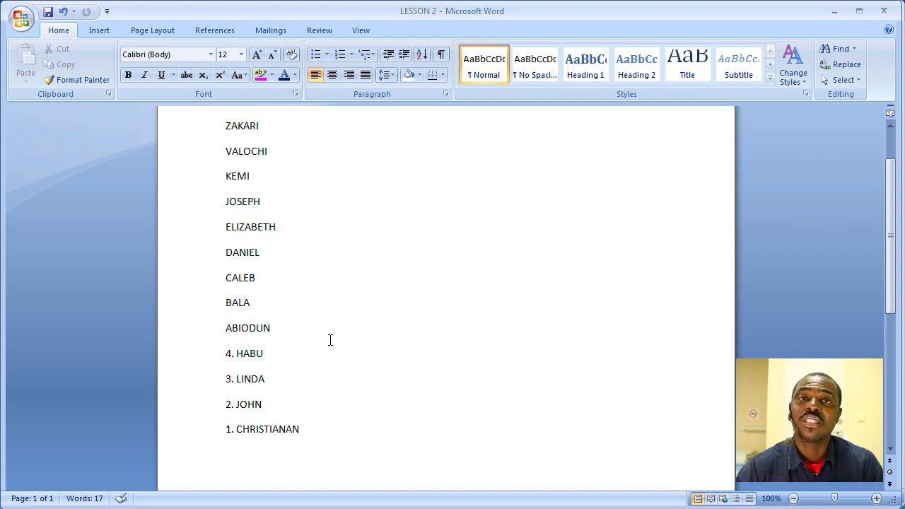
{"action": "left_click", "coordinate": [268, 151]}
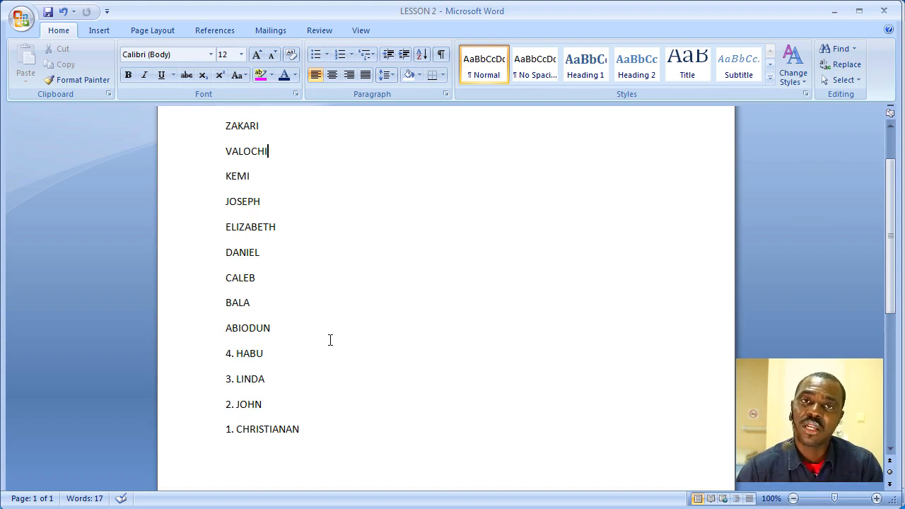